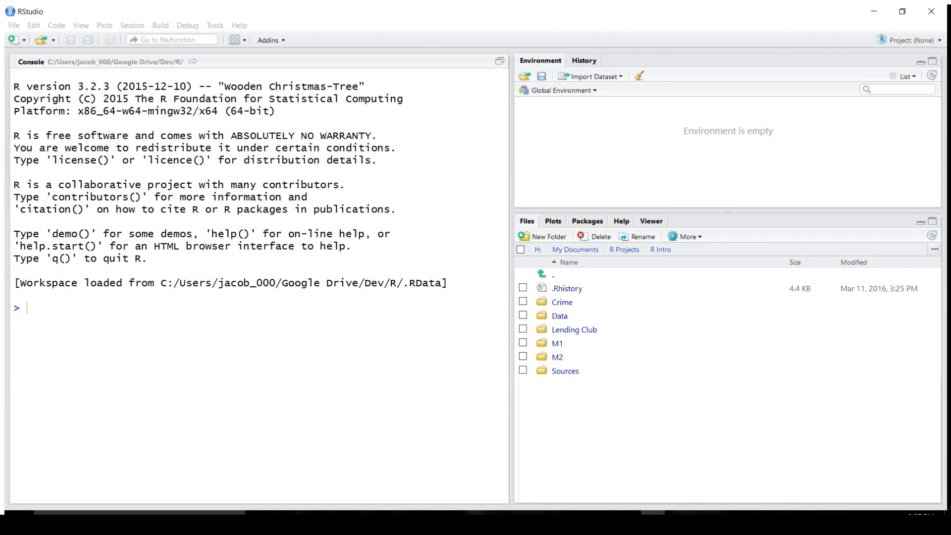
pyautogui.moveTo(559, 351)
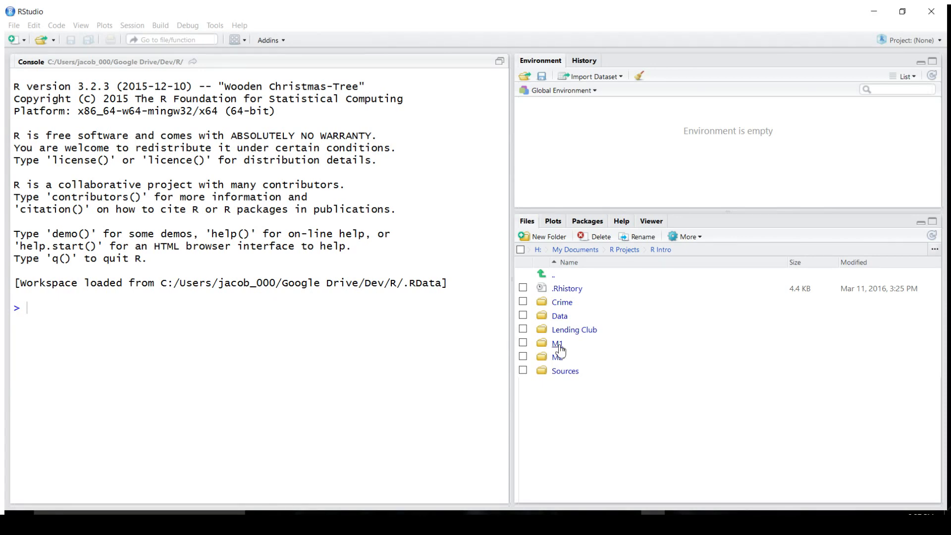
# Step: Open 'Demo A3 - Working With Google Maps.r' from the M1 folder in the editor
pyautogui.doubleClick(557, 343)
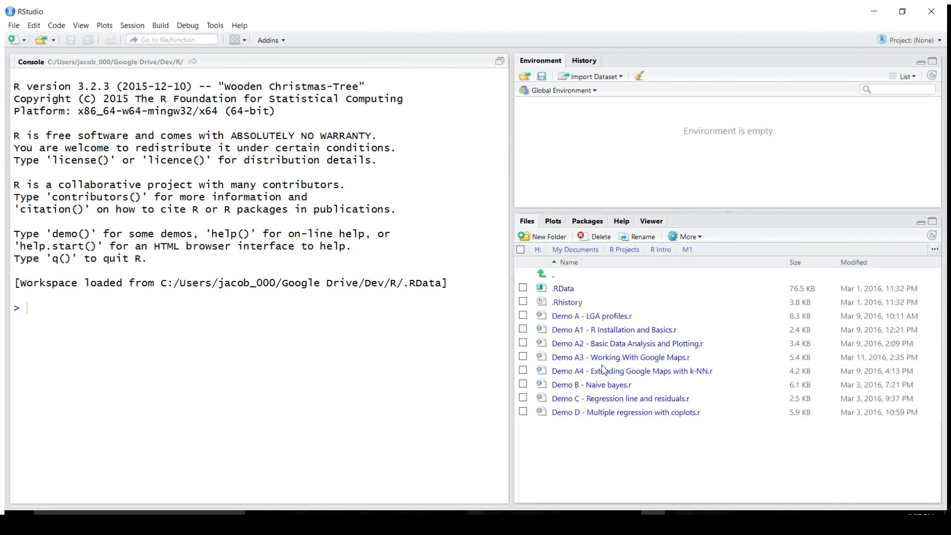
pyautogui.doubleClick(622, 358)
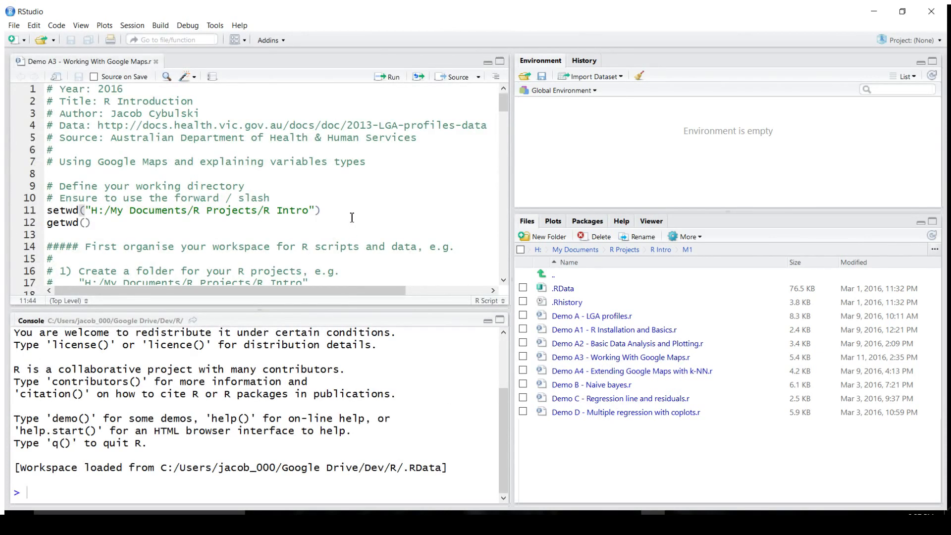
# Step: Set the working directory to R Intro and load the LGA profiles CSV as lga.profile
pyautogui.click(391, 77)
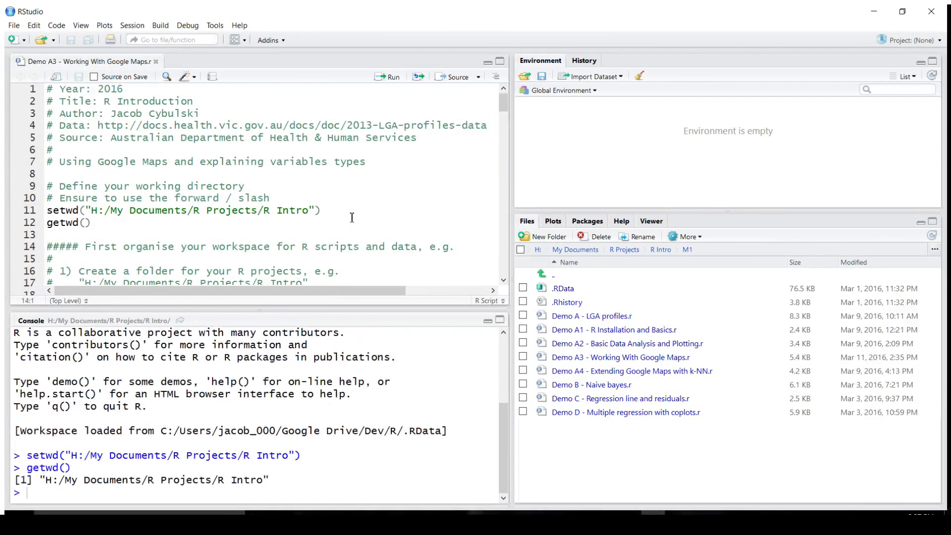
pyautogui.scroll(-3)
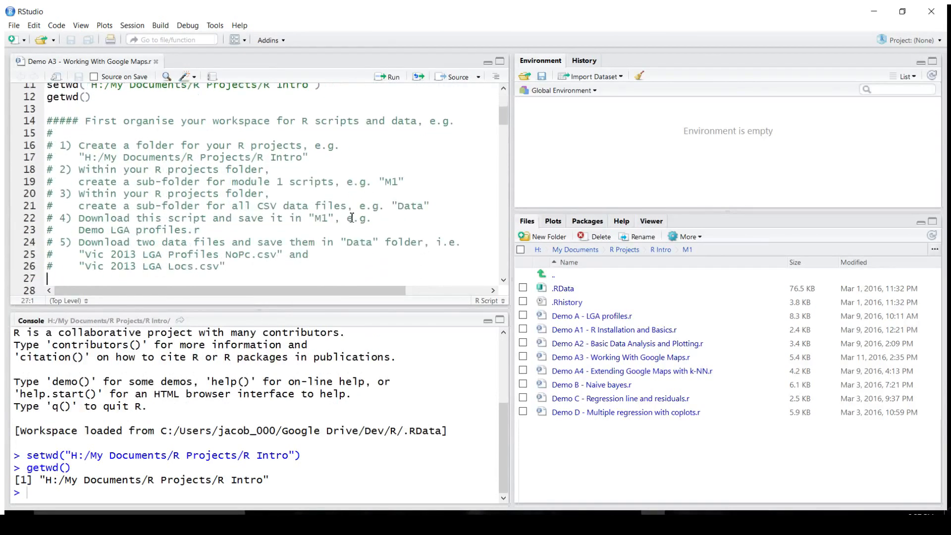
pyautogui.scroll(-3)
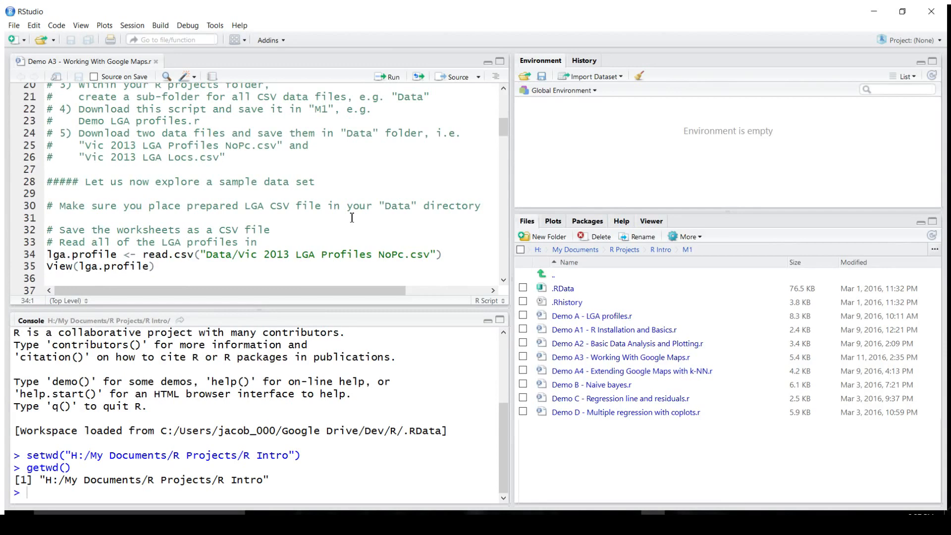
pyautogui.click(392, 76)
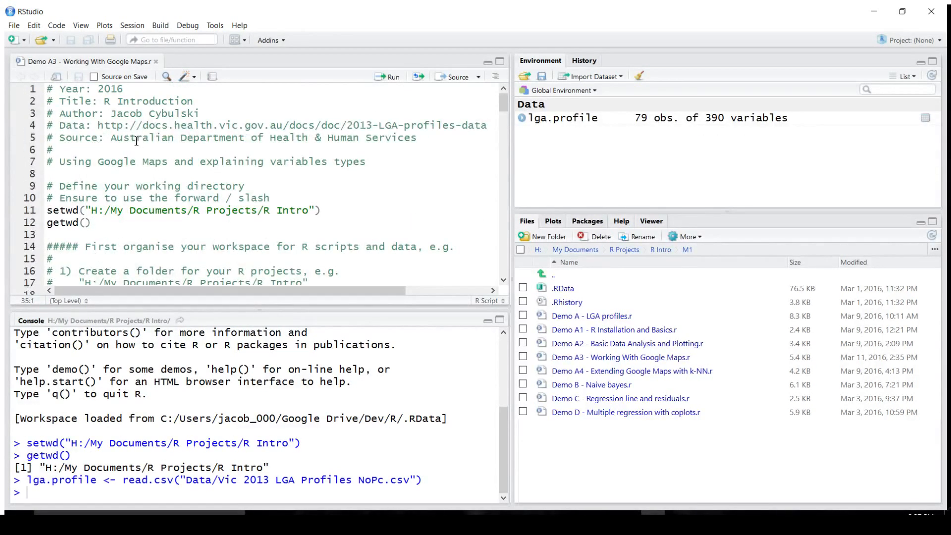
pyautogui.scroll(-3)
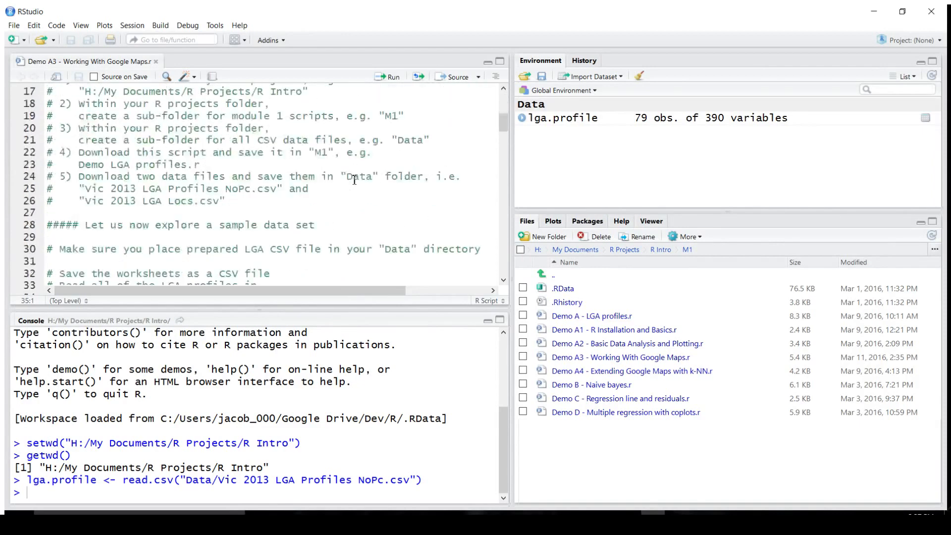
pyautogui.scroll(-3)
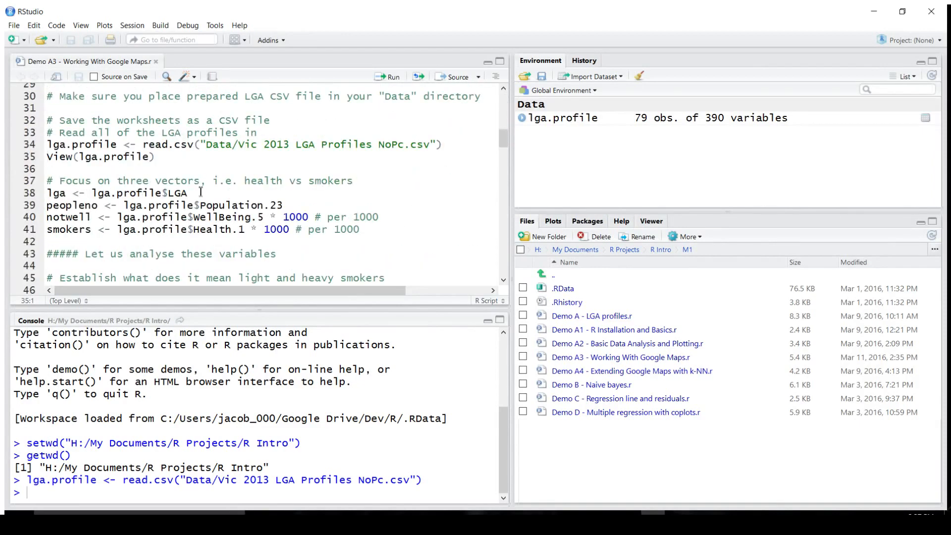
# Step: Create the lga, peopleno, notwell and smokers vectors and run the Smokers versus Unhealthy boxplot
pyautogui.click(191, 194)
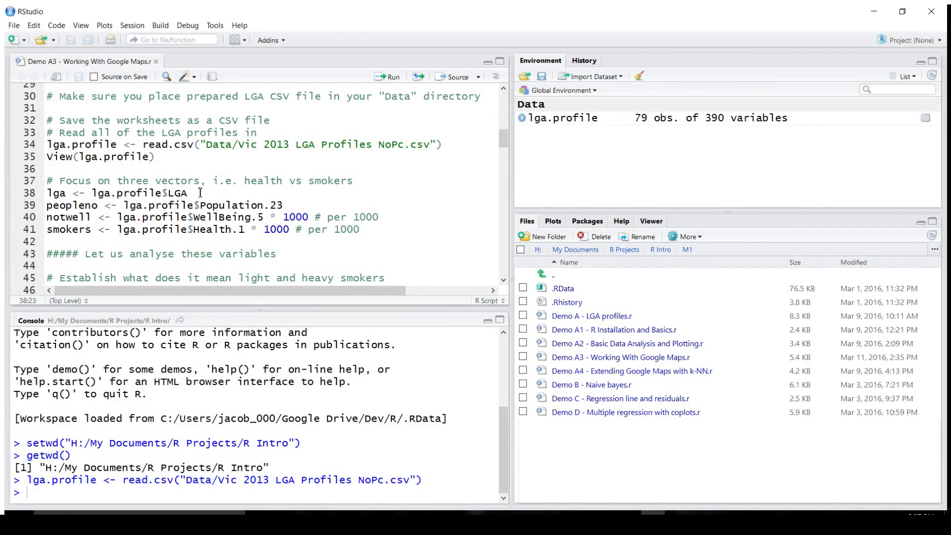
pyautogui.click(391, 77)
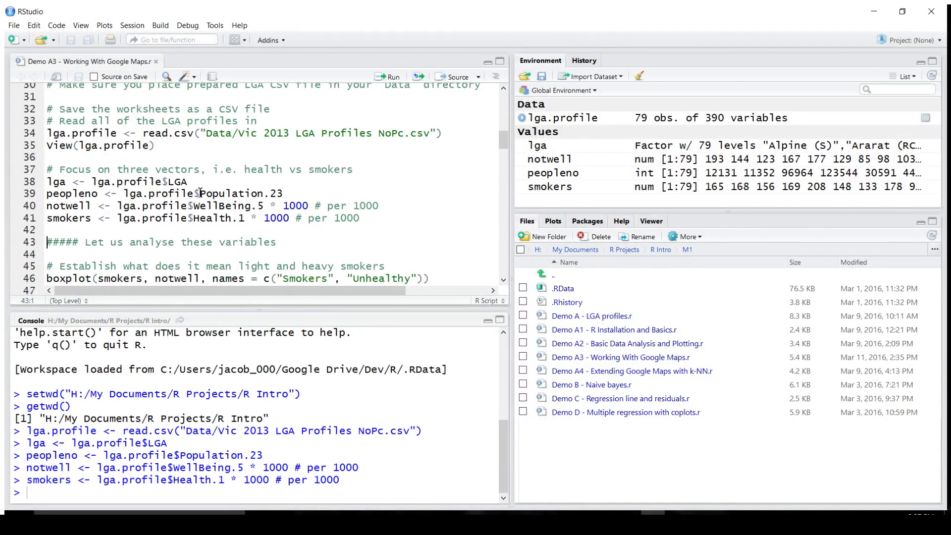
pyautogui.click(47, 254)
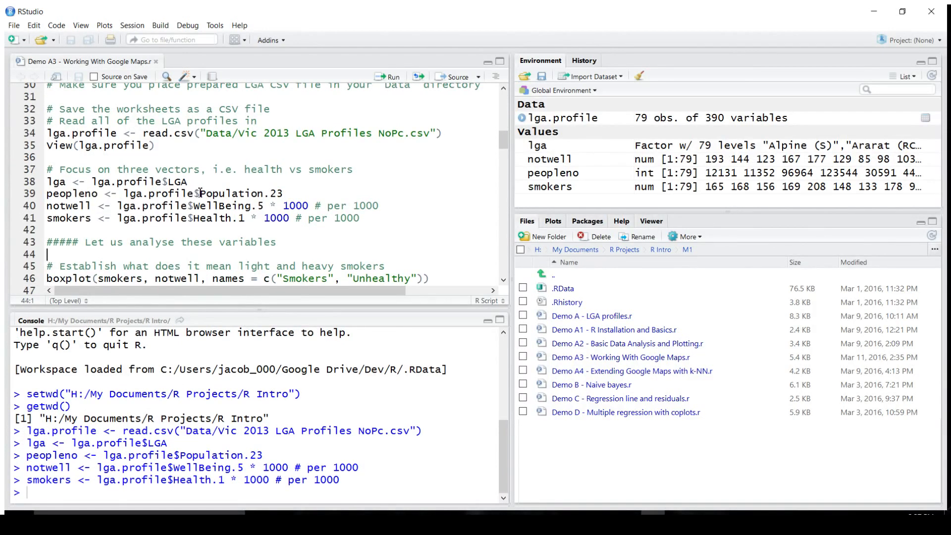
pyautogui.click(48, 278)
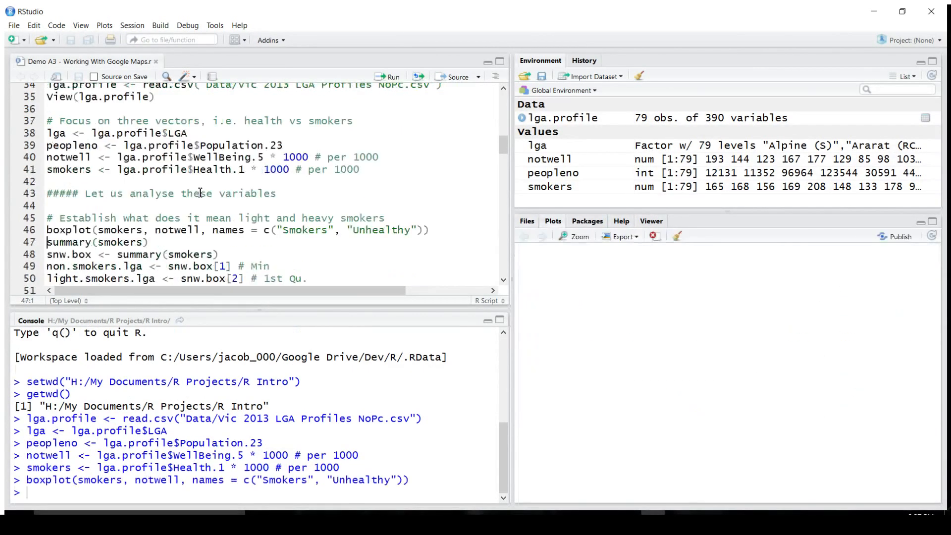
# Step: Display the boxplot and print summary(smokers): min 86, median 162, max 232
pyautogui.click(391, 76)
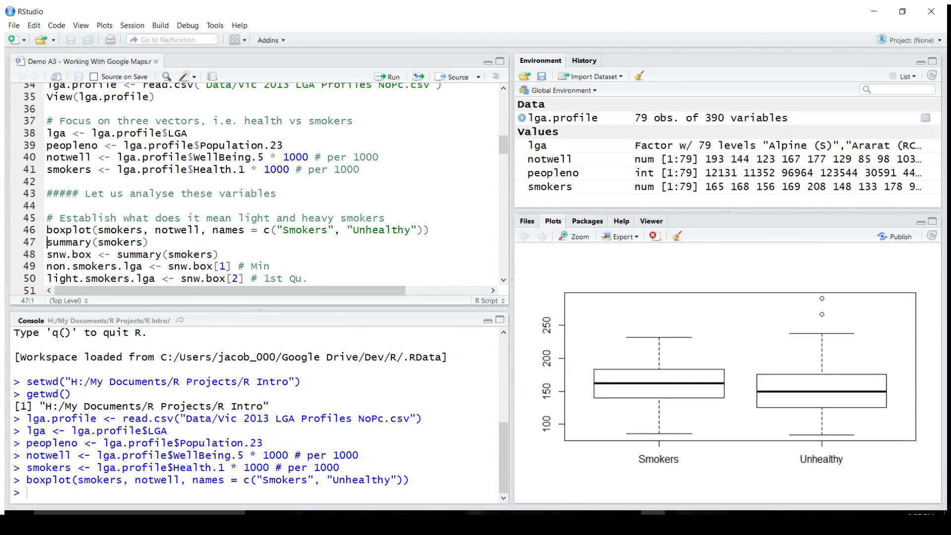
pyautogui.moveTo(829, 402)
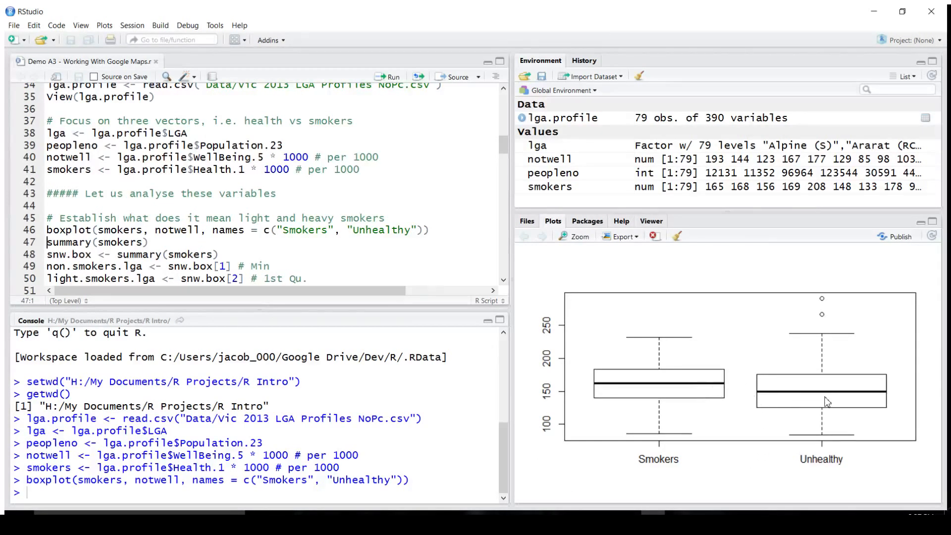
pyautogui.moveTo(635, 439)
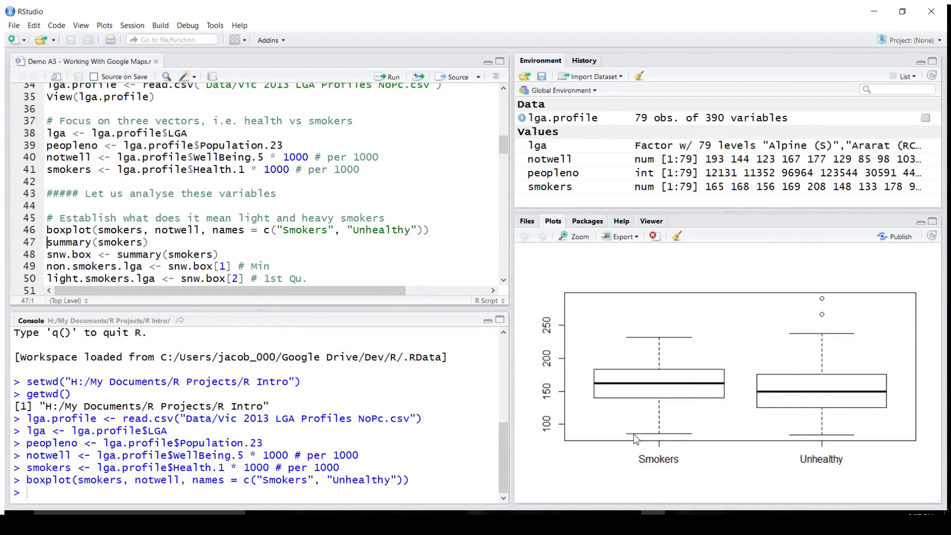
pyautogui.moveTo(669, 340)
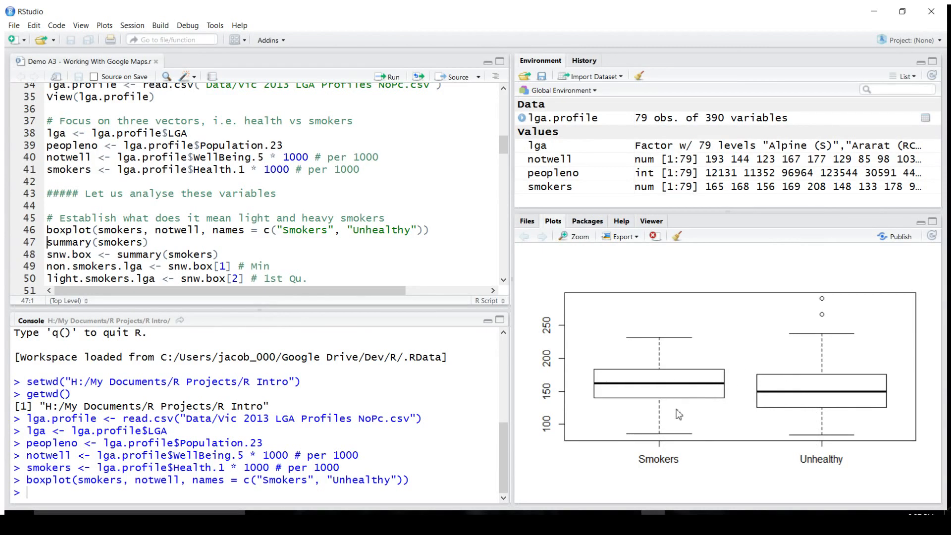
pyautogui.moveTo(720, 381)
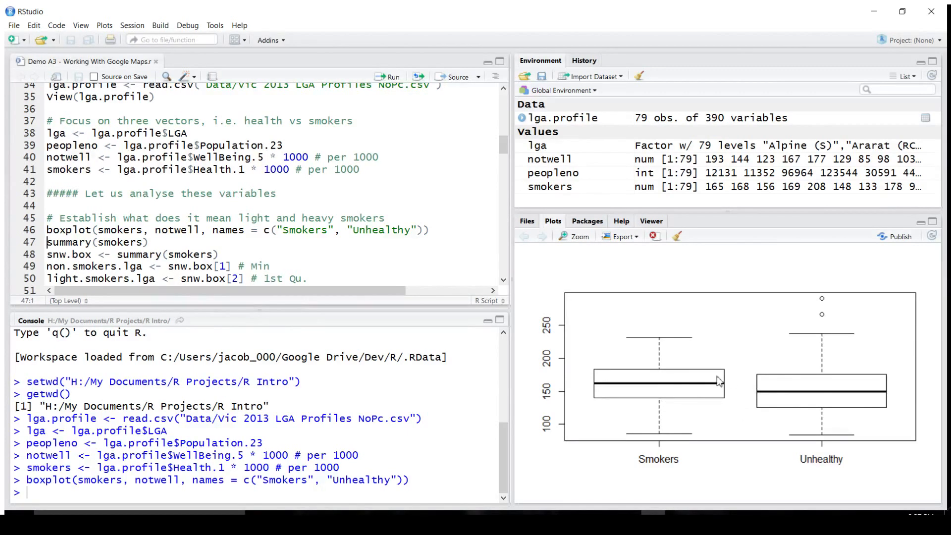
pyautogui.moveTo(601, 359)
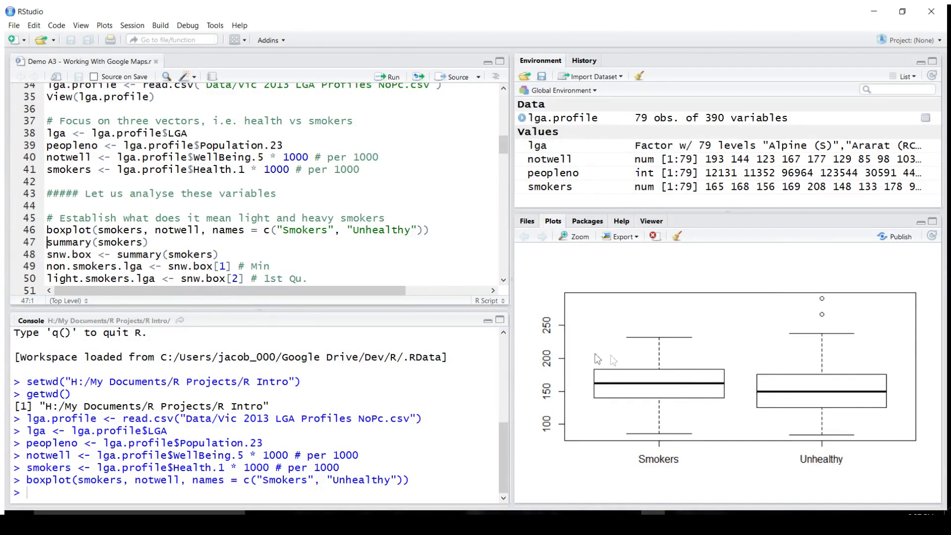
pyautogui.click(175, 242)
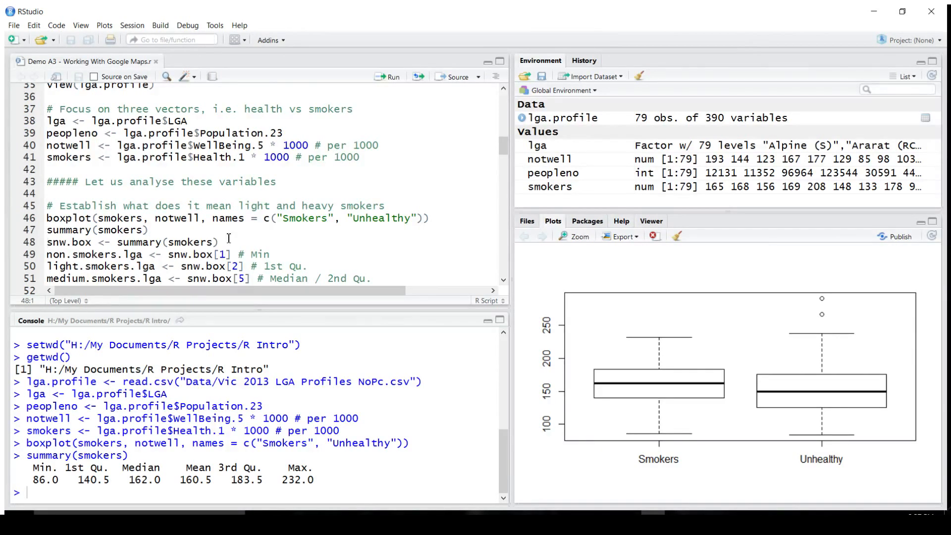
# Step: Store the smokers summary as snw.box for the threshold values
pyautogui.click(219, 242)
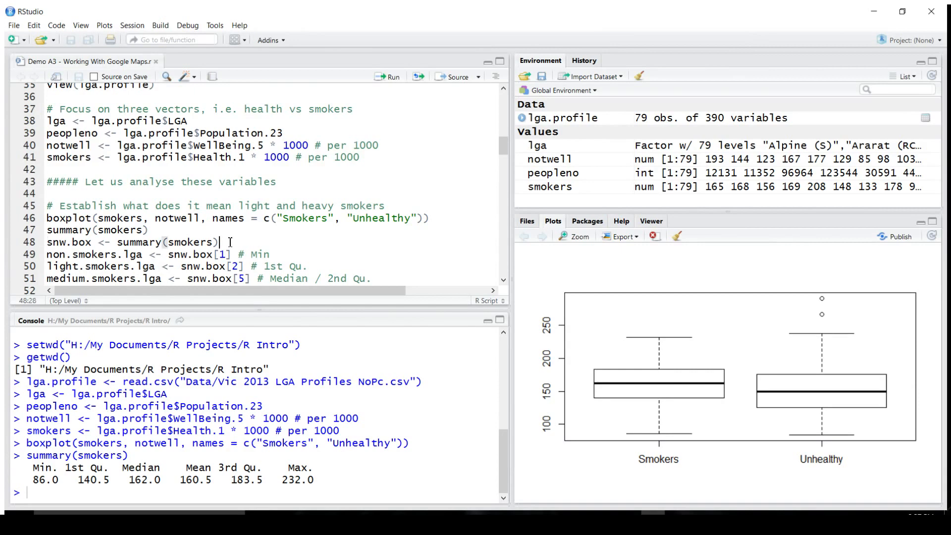
pyautogui.click(390, 77)
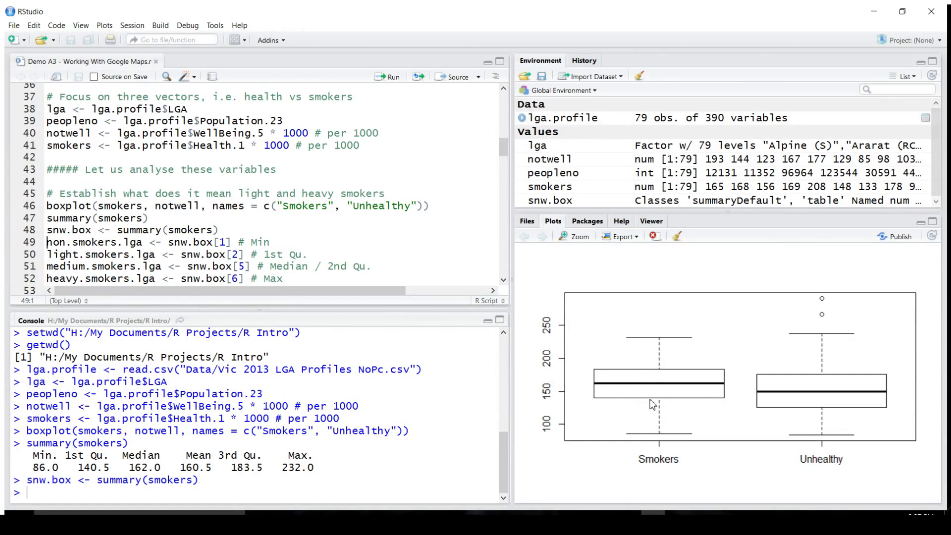
pyautogui.moveTo(662, 405)
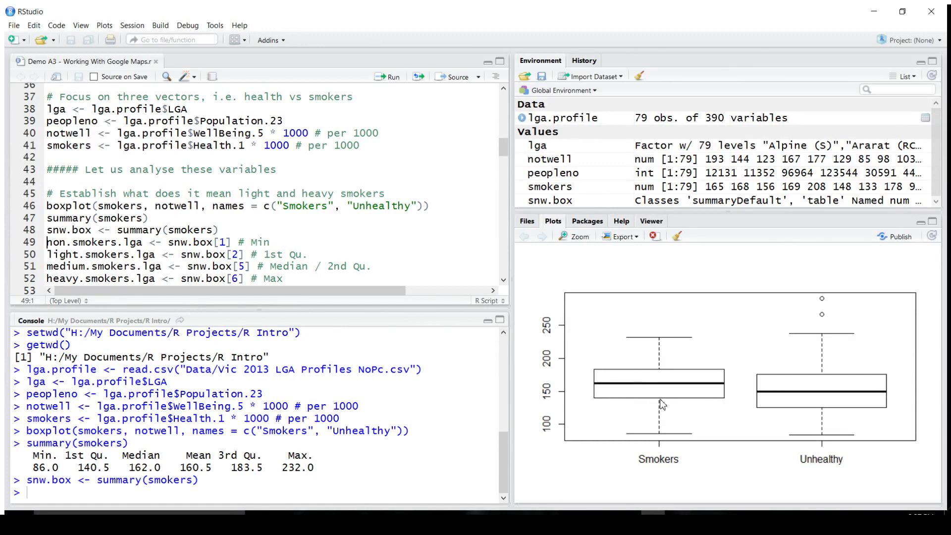
pyautogui.moveTo(672, 374)
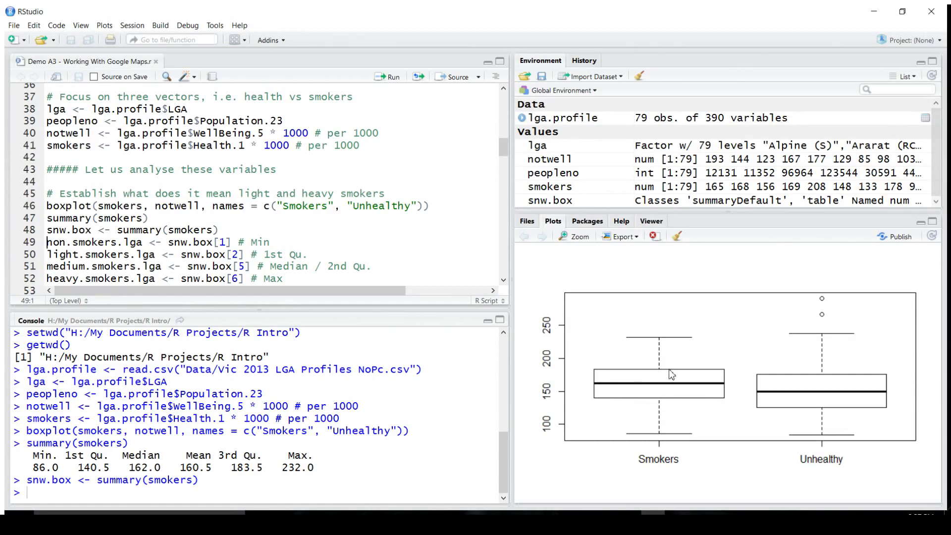
pyautogui.moveTo(673, 423)
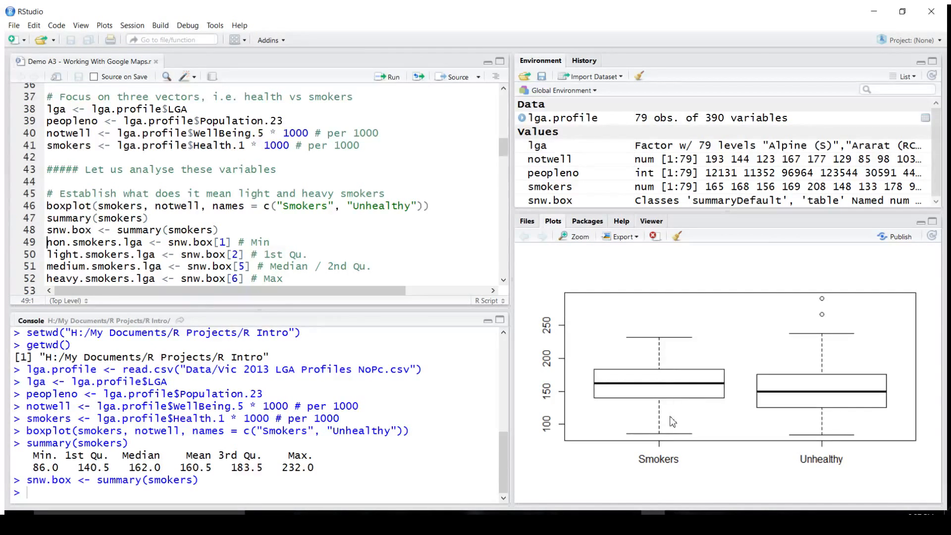
pyautogui.moveTo(284, 242)
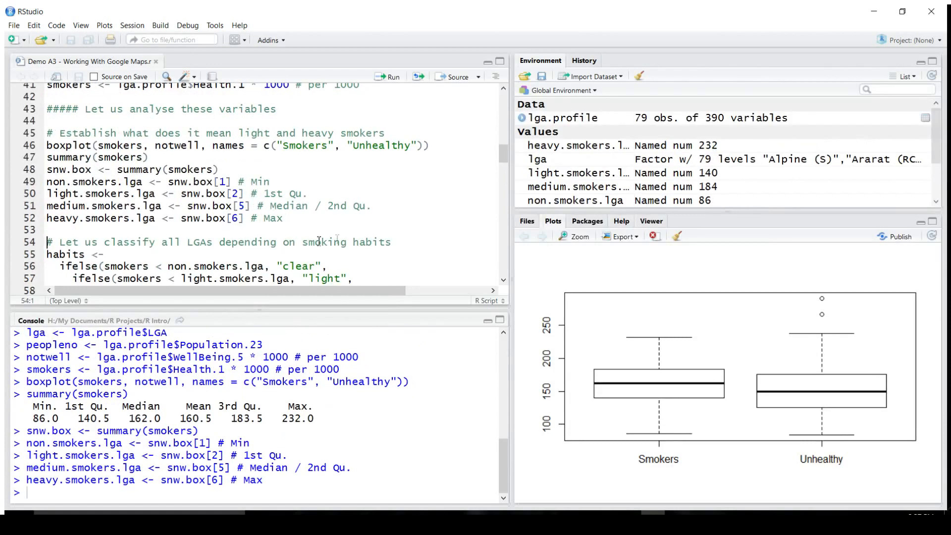
pyautogui.moveTo(649, 213)
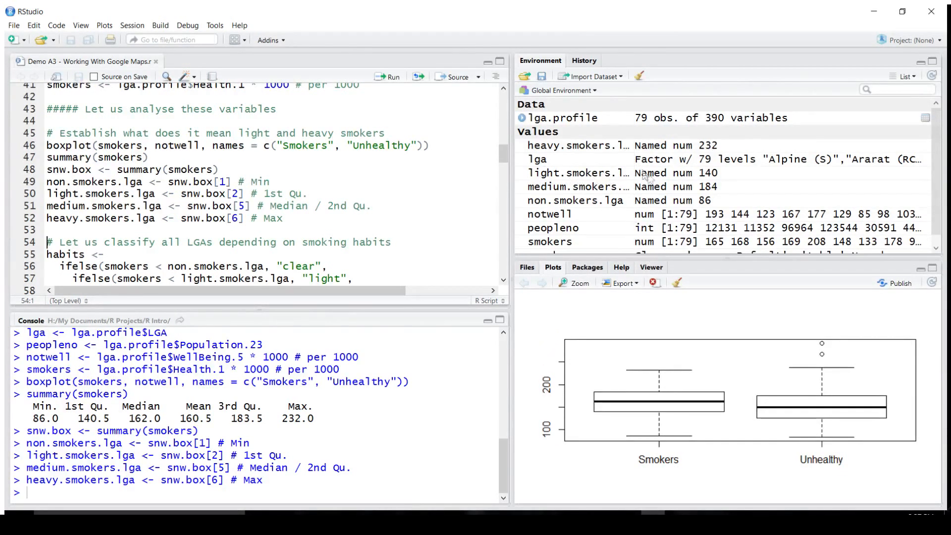
pyautogui.moveTo(261, 246)
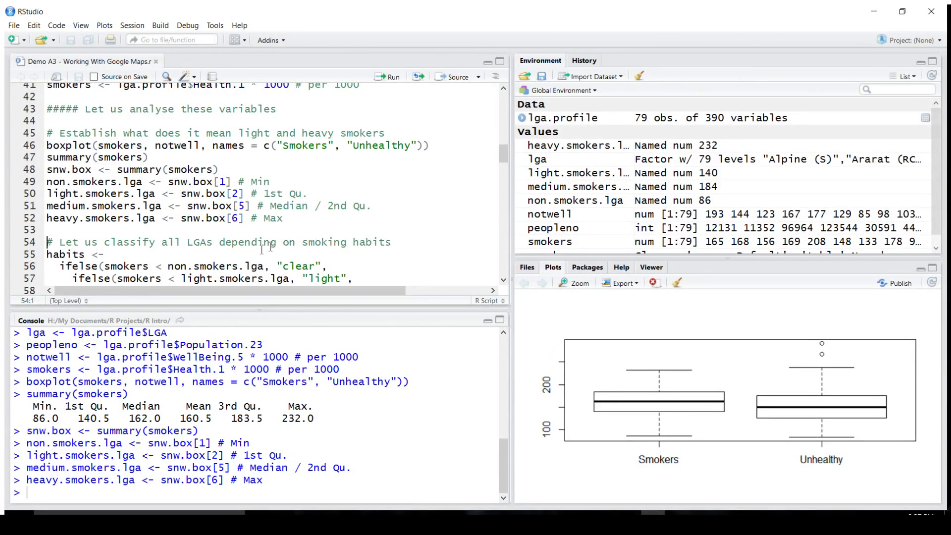
# Step: Run the ifelse classification creating the 79-value habits vector
pyautogui.scroll(3)
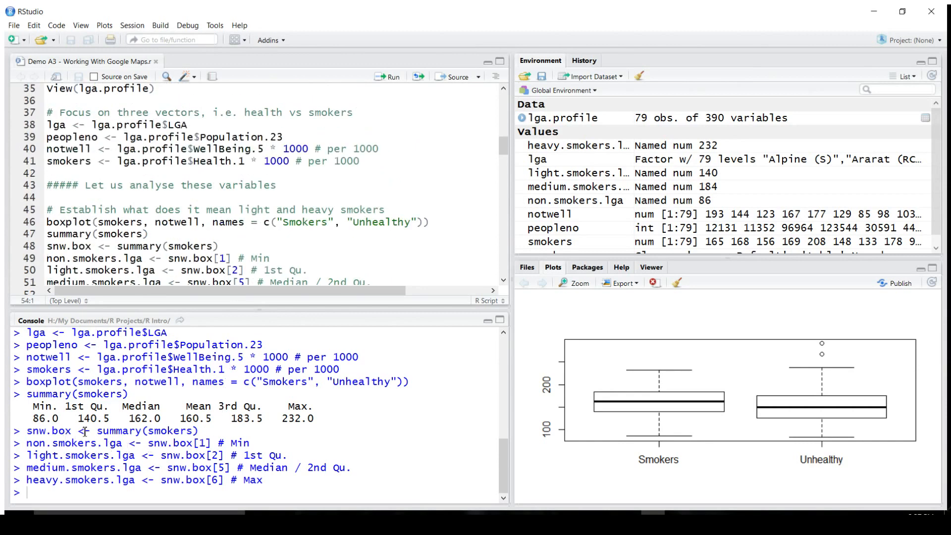
pyautogui.moveTo(90, 421)
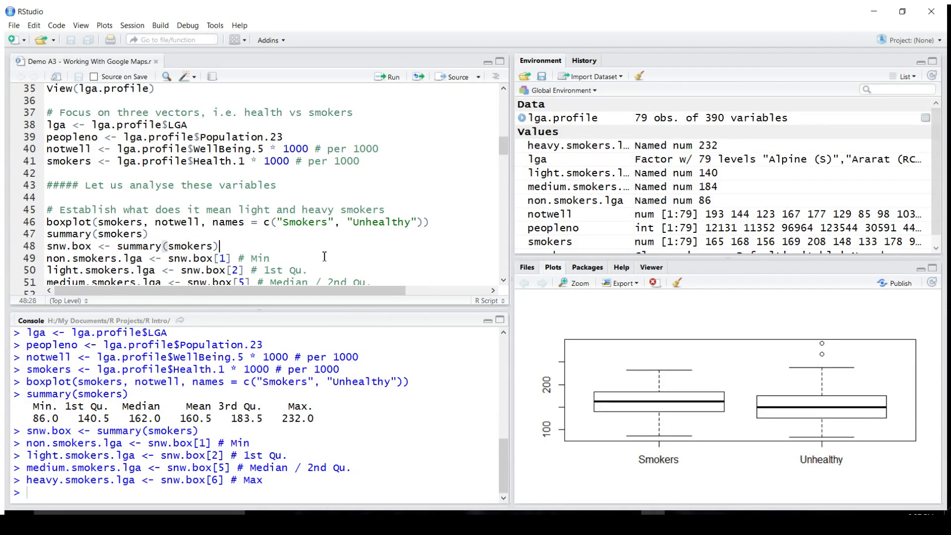
pyautogui.scroll(-3)
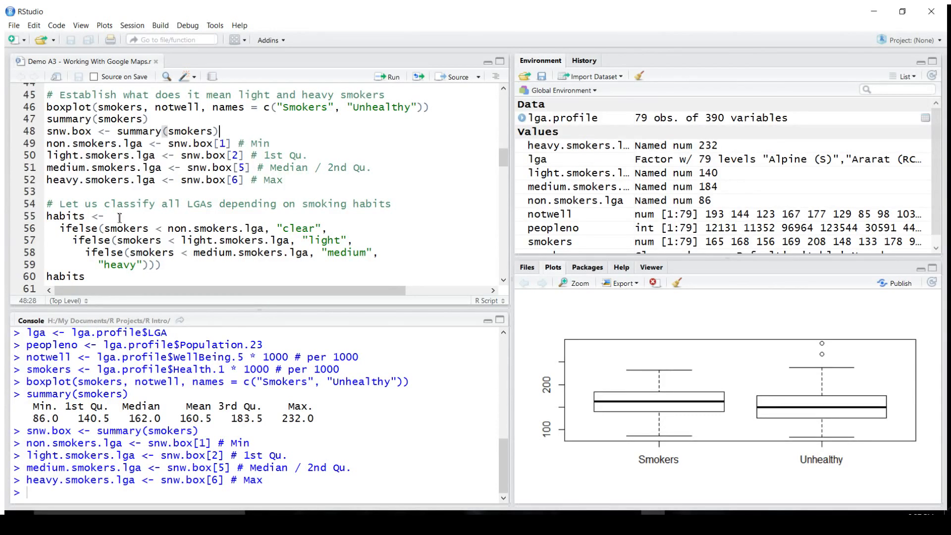
pyautogui.click(62, 216)
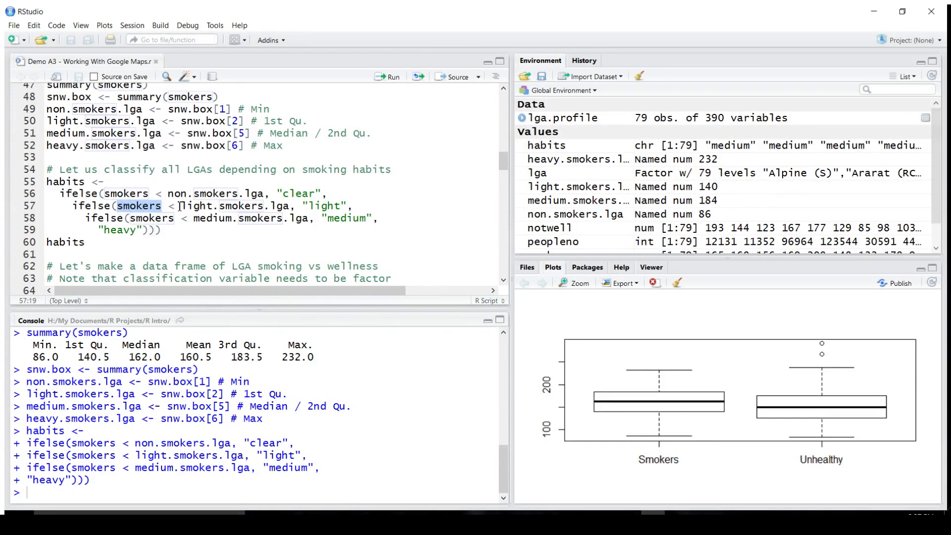
# Step: Check the light.smokers.lga threshold and print the habits classification for all LGAs
pyautogui.doubleClick(237, 206)
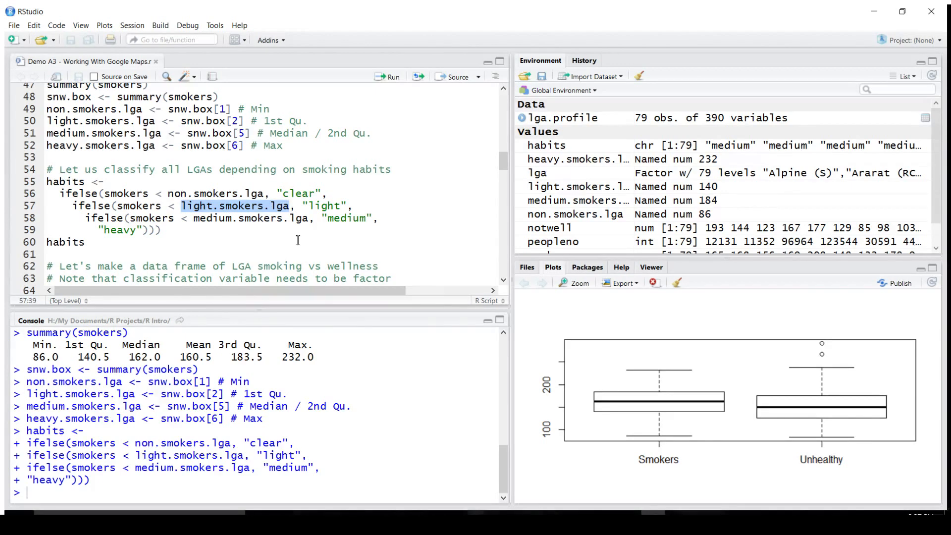
pyautogui.moveTo(153, 248)
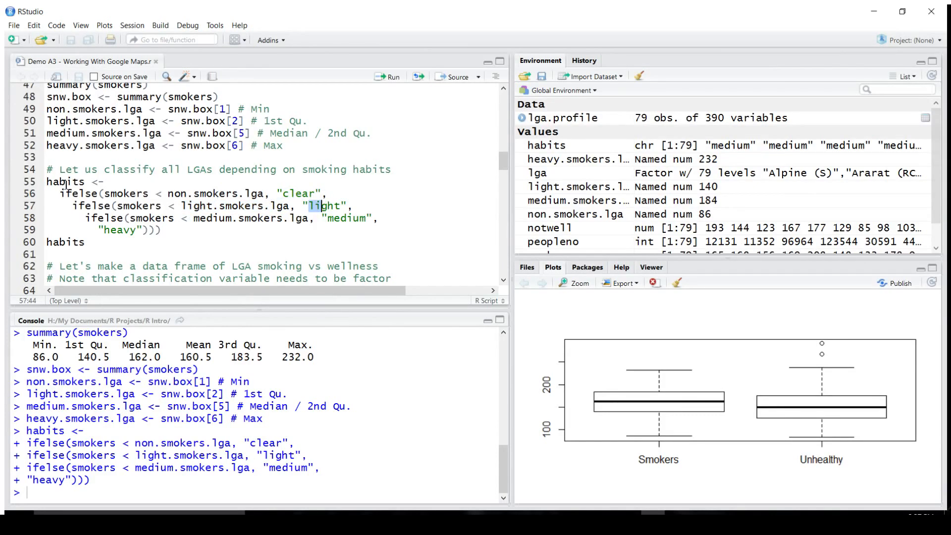
pyautogui.click(100, 241)
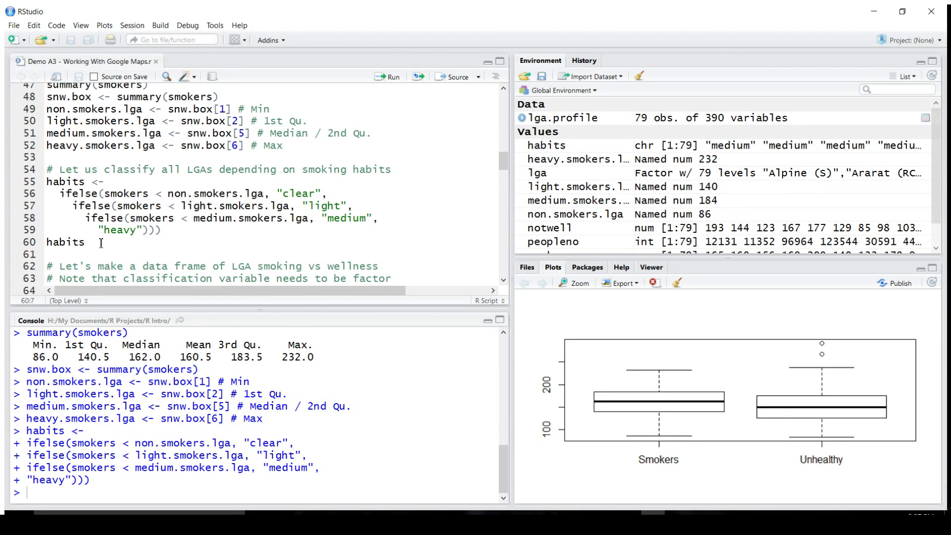
pyautogui.click(391, 78)
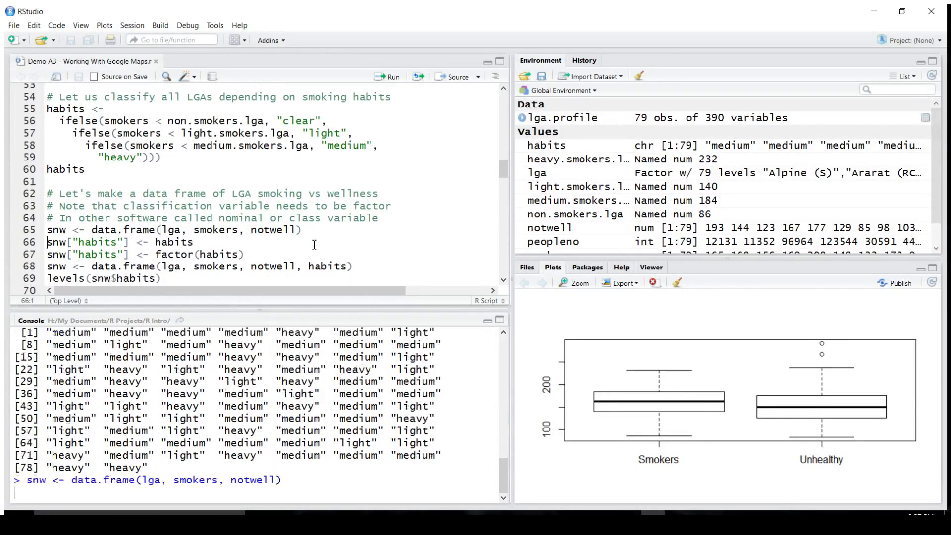
# Step: Create the snw data frame from lga, smokers and notwell and expand its columns
pyautogui.press('Return')
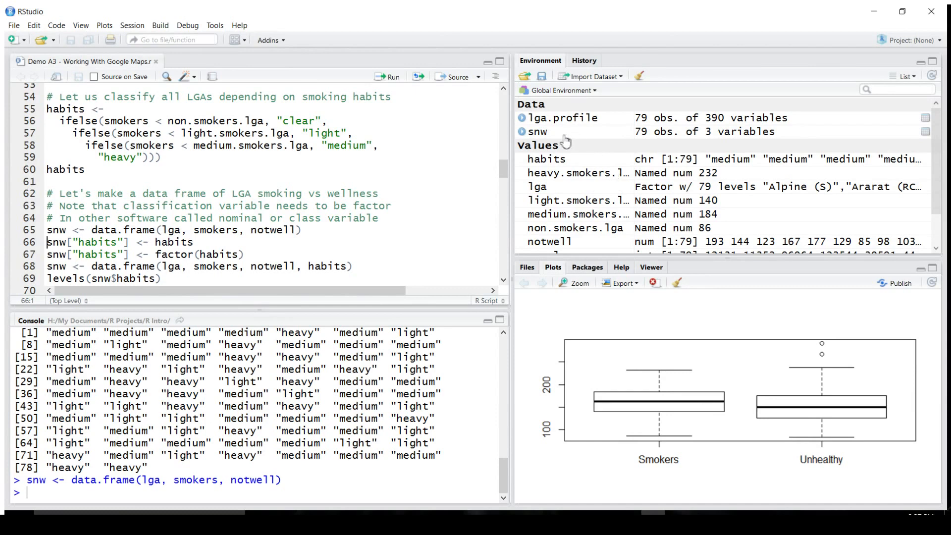
pyautogui.click(520, 132)
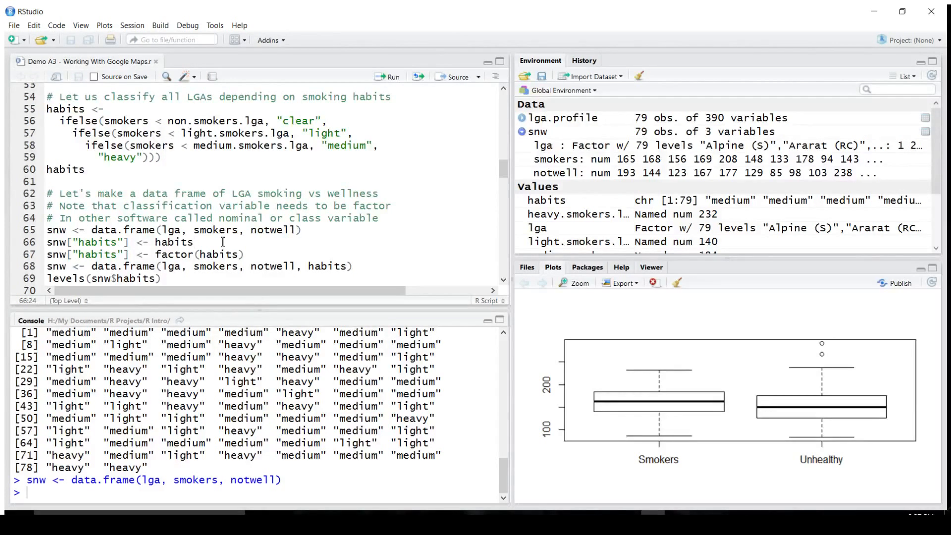
# Step: Add habits as a fourth column to the snw data frame
pyautogui.click(390, 76)
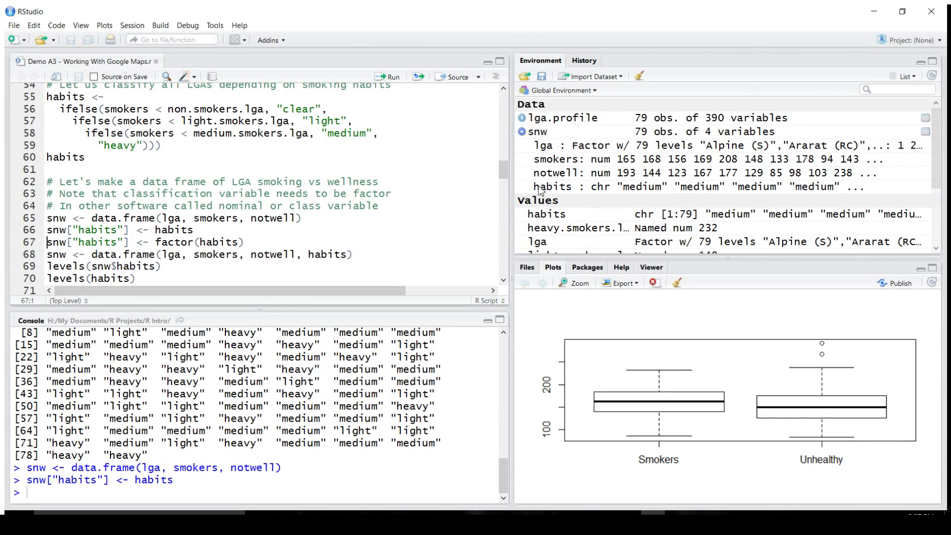
pyautogui.moveTo(677, 197)
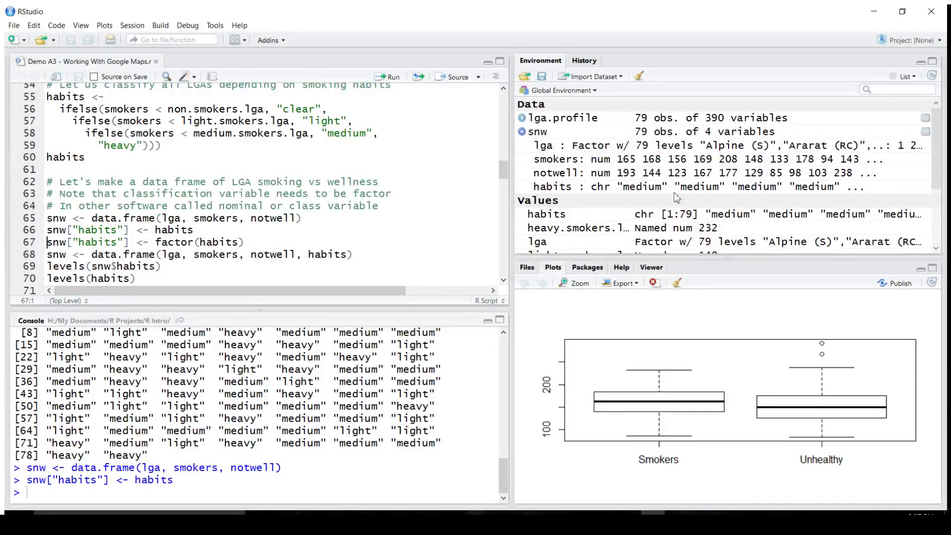
pyautogui.moveTo(651, 203)
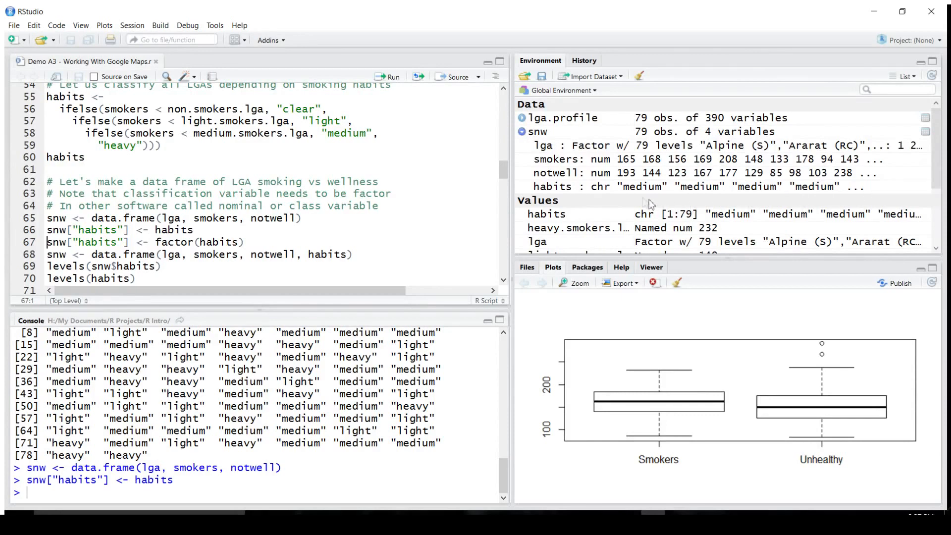
pyautogui.moveTo(682, 164)
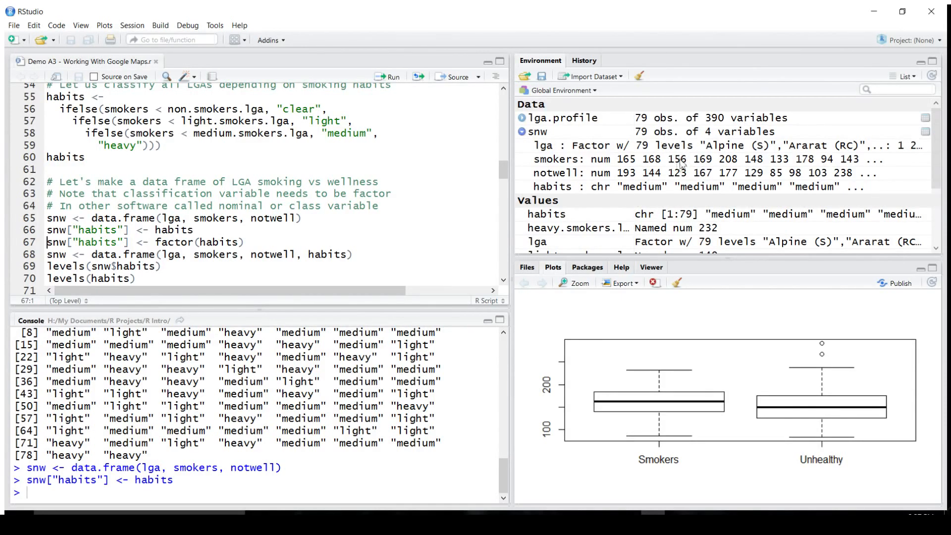
pyautogui.moveTo(609, 204)
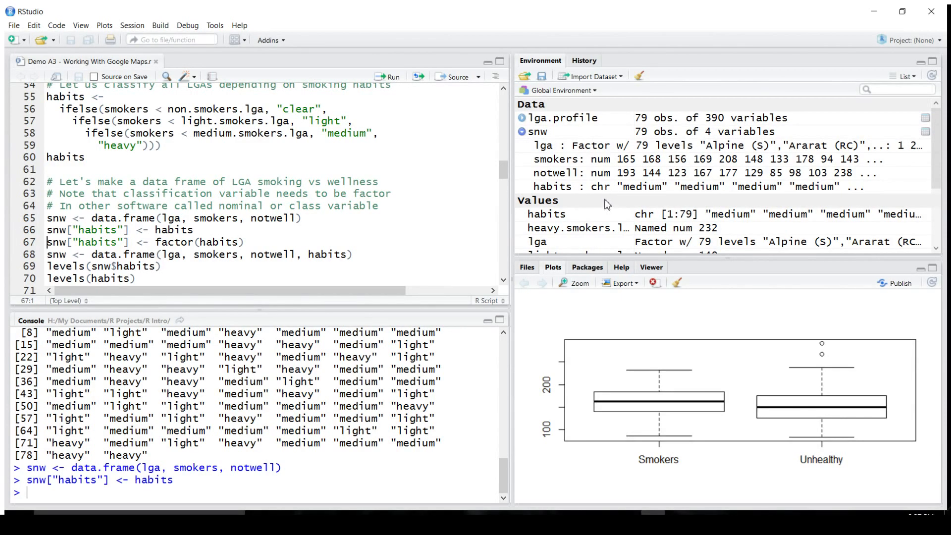
pyautogui.moveTo(628, 195)
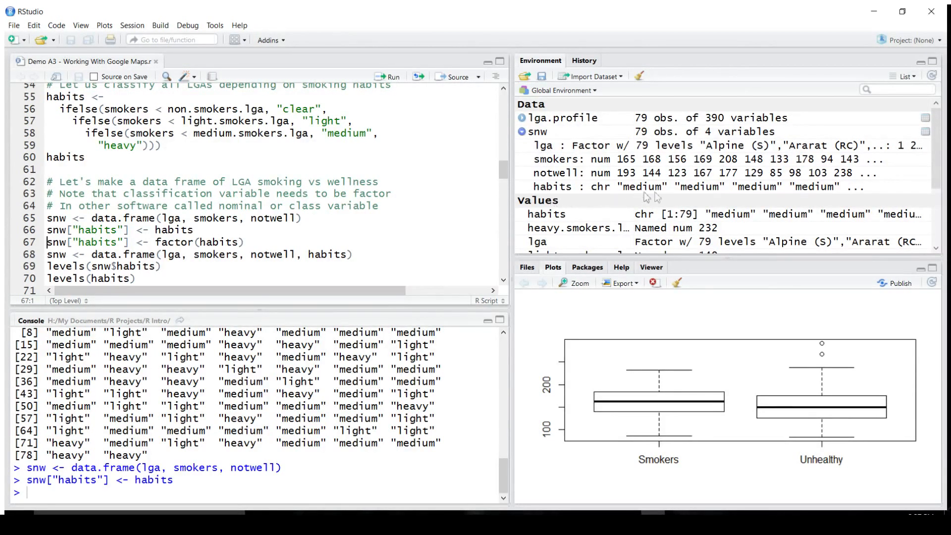
pyautogui.moveTo(601, 198)
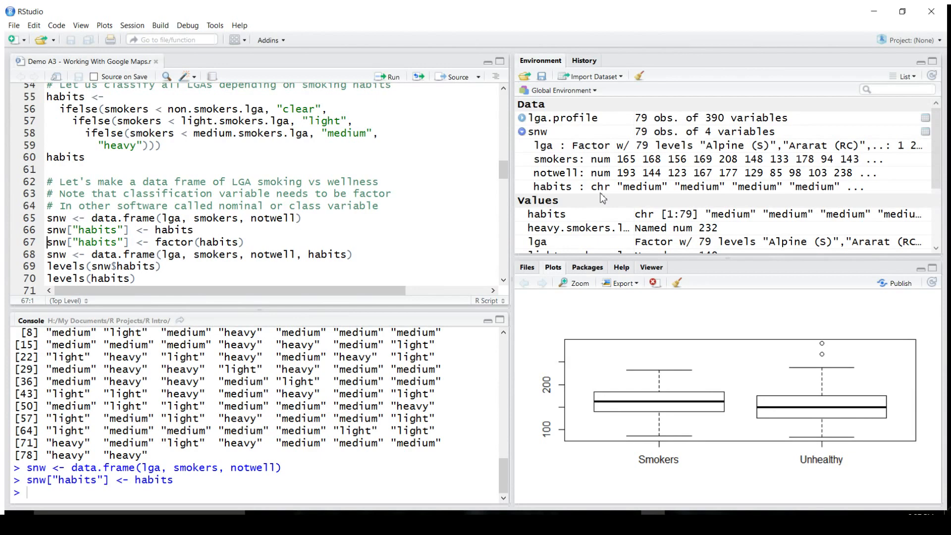
pyautogui.moveTo(551, 154)
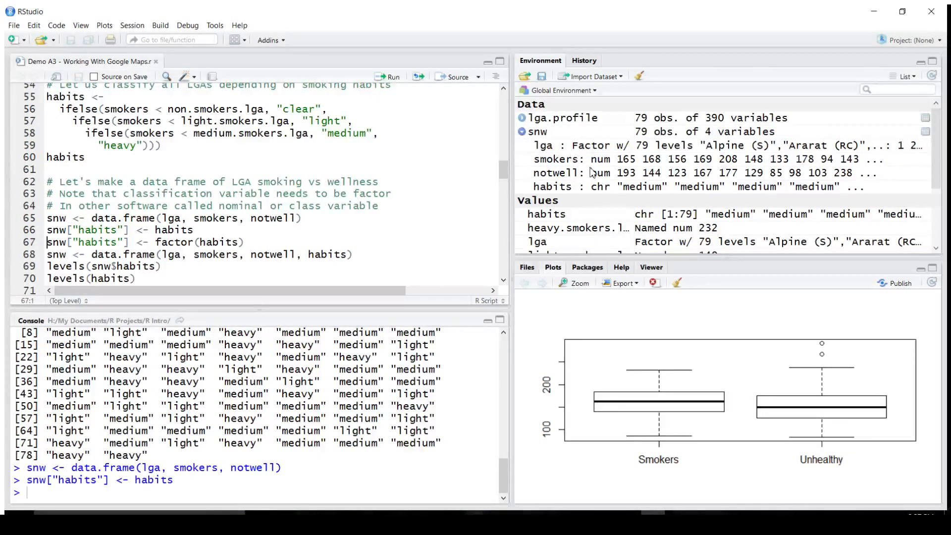
pyautogui.moveTo(713, 161)
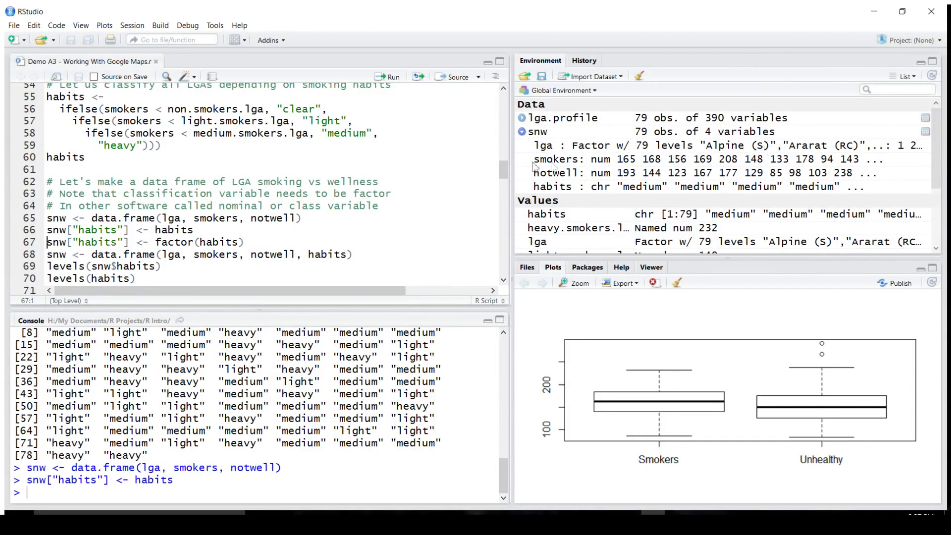
pyautogui.moveTo(589, 194)
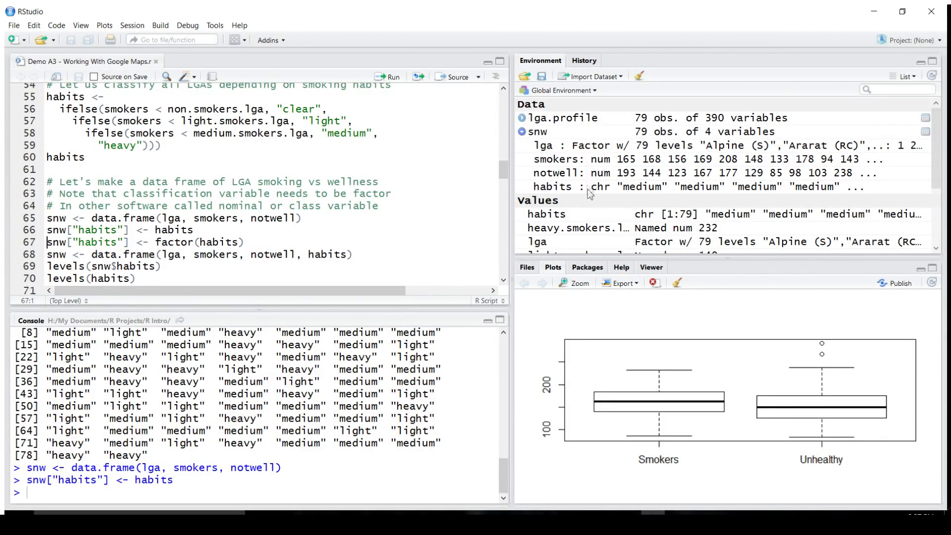
pyautogui.moveTo(615, 198)
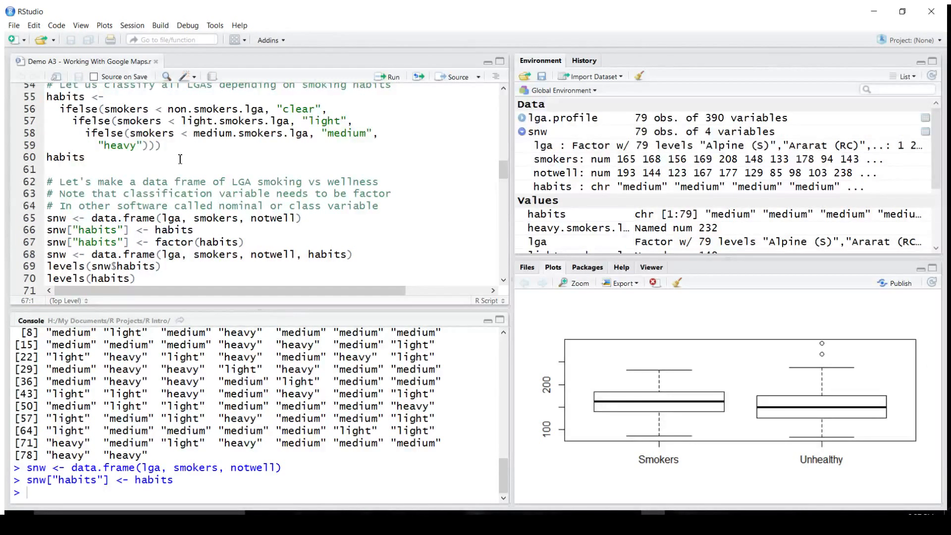
# Step: Convert snw's habits column to a factor with 3 levels
pyautogui.click(251, 255)
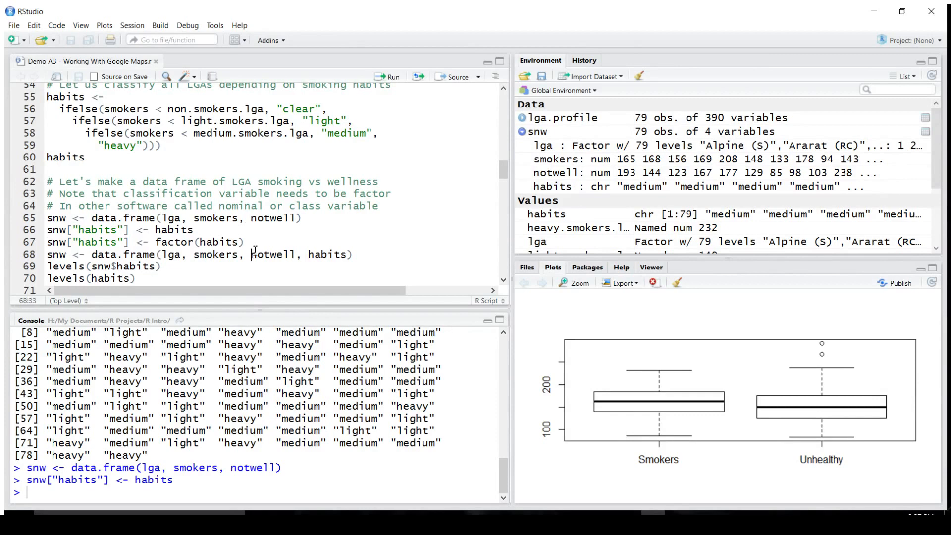
pyautogui.click(249, 241)
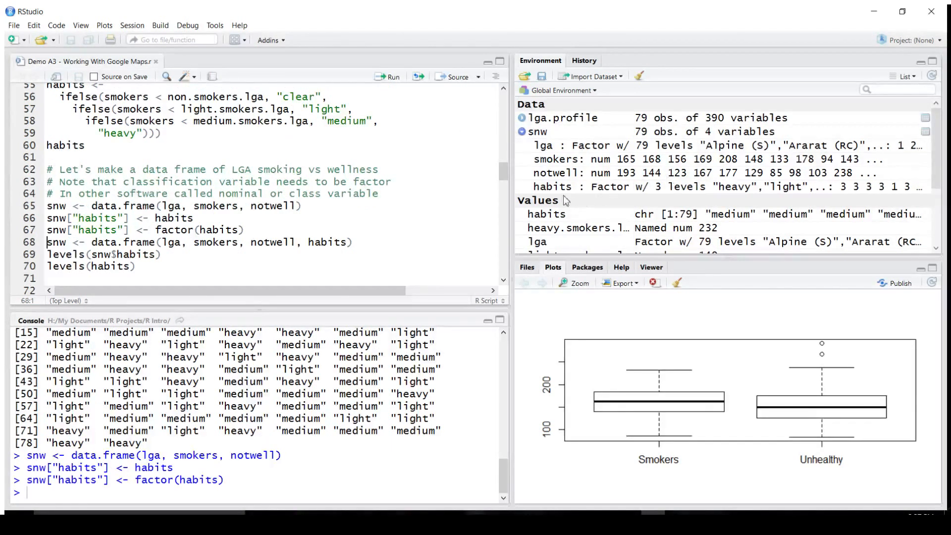
pyautogui.moveTo(648, 196)
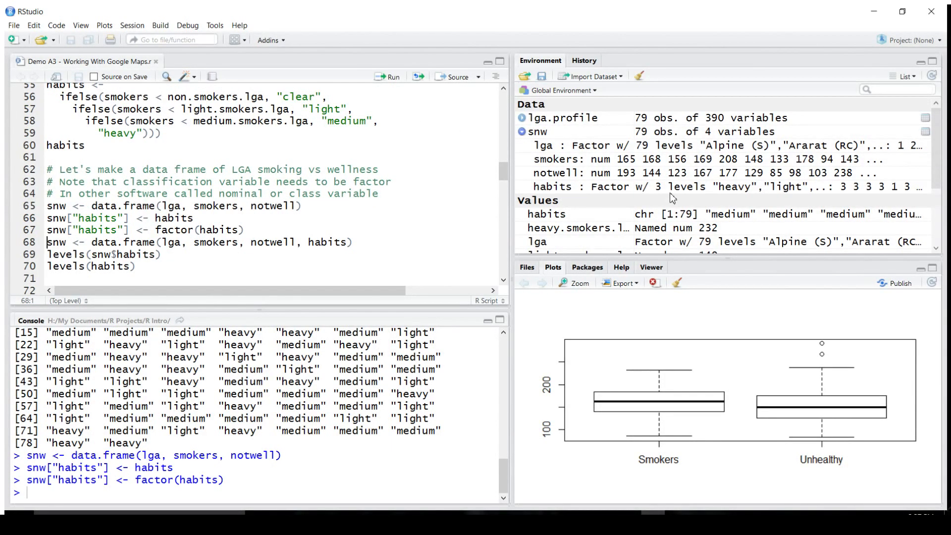
pyautogui.moveTo(812, 197)
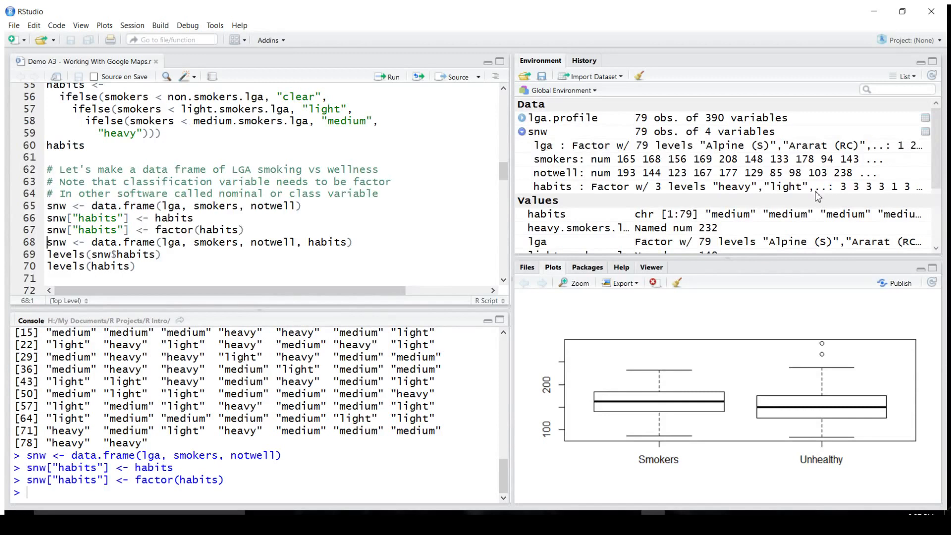
pyautogui.moveTo(588, 197)
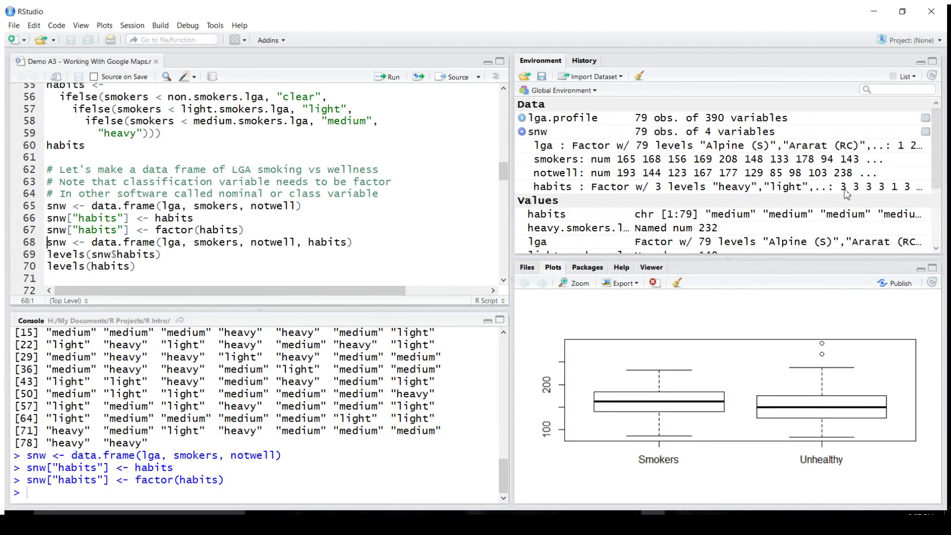
pyautogui.moveTo(897, 195)
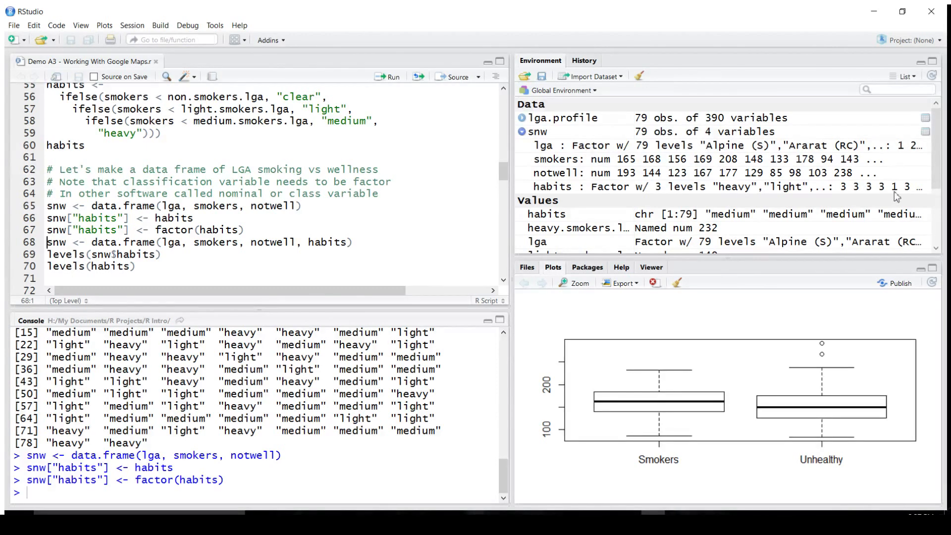
pyautogui.moveTo(937, 195)
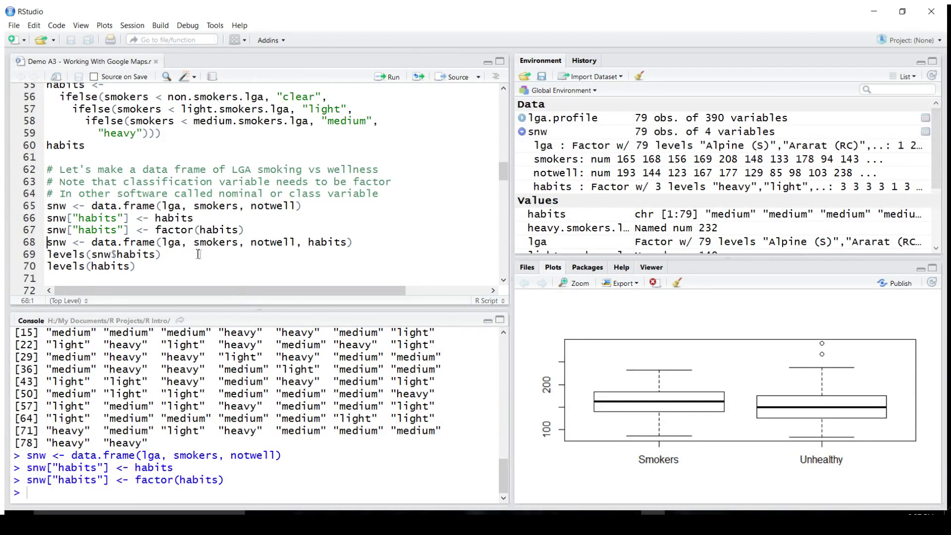
# Step: Check levels(snw$habits) shows heavy, light, medium, then rebuild snw with habits on line 68
pyautogui.click(162, 255)
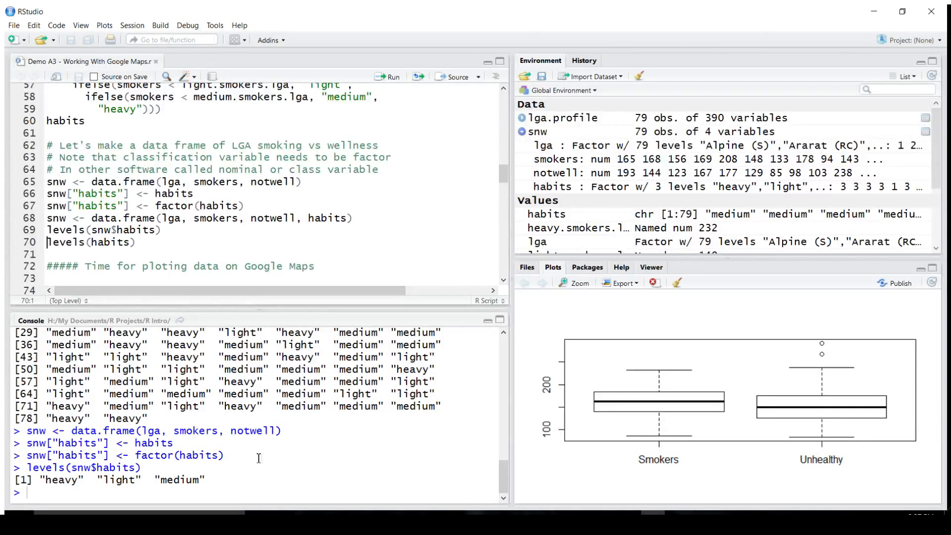
pyautogui.moveTo(240, 487)
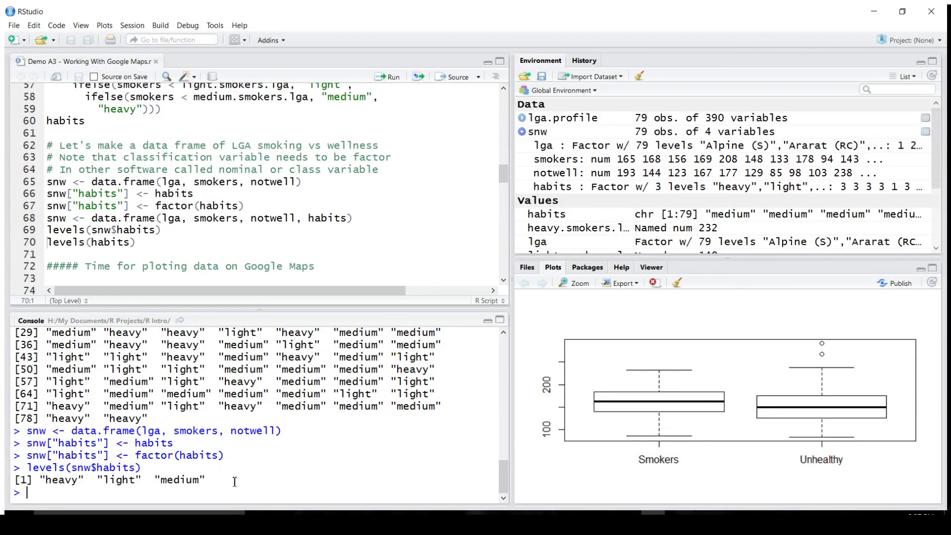
pyautogui.moveTo(79, 490)
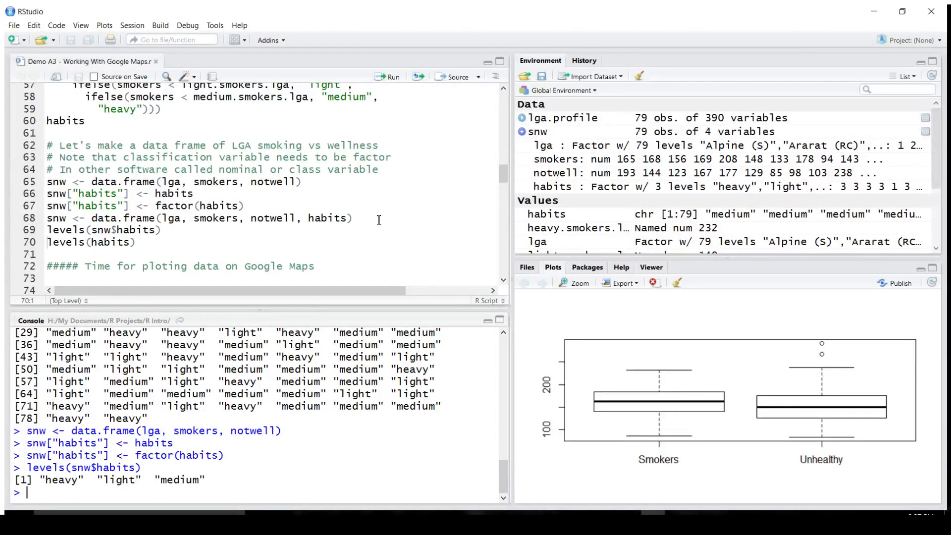
pyautogui.moveTo(483, 186)
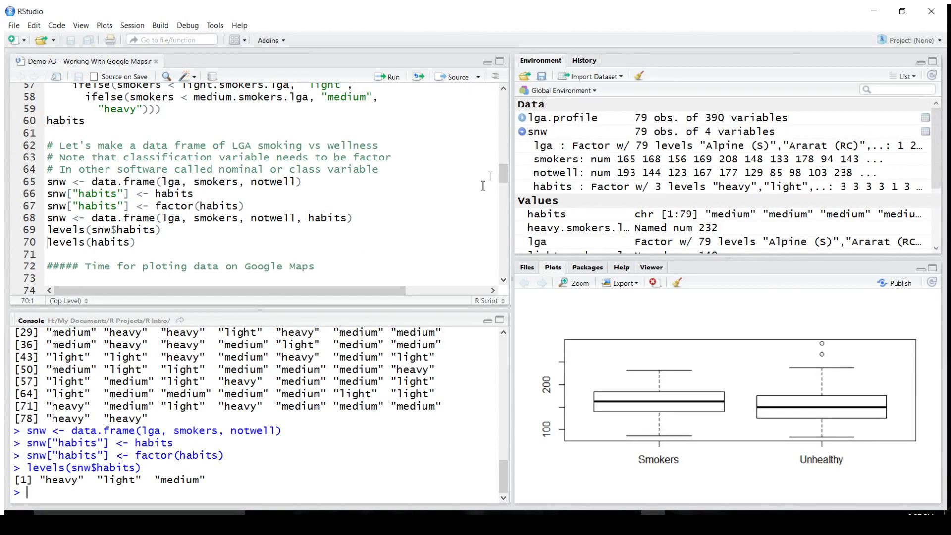
pyautogui.moveTo(528, 192)
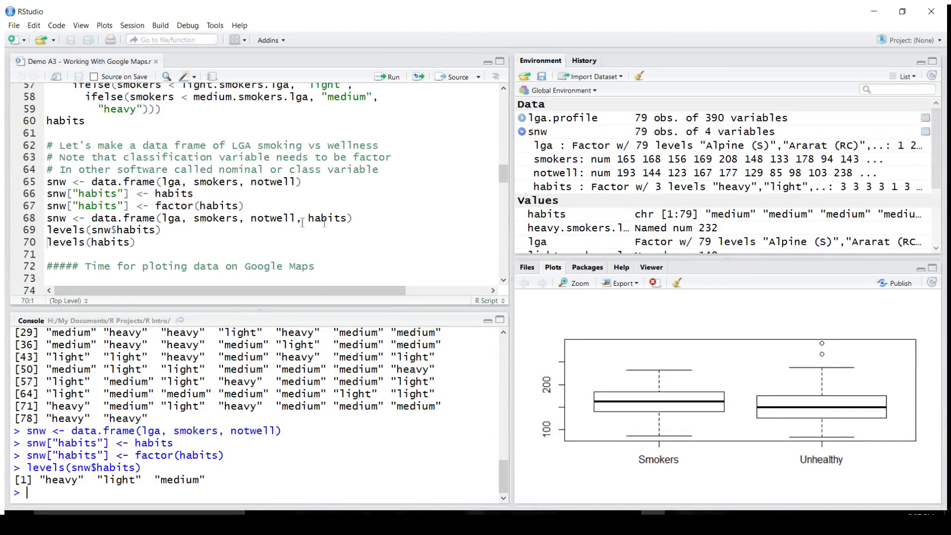
pyautogui.doubleClick(327, 218)
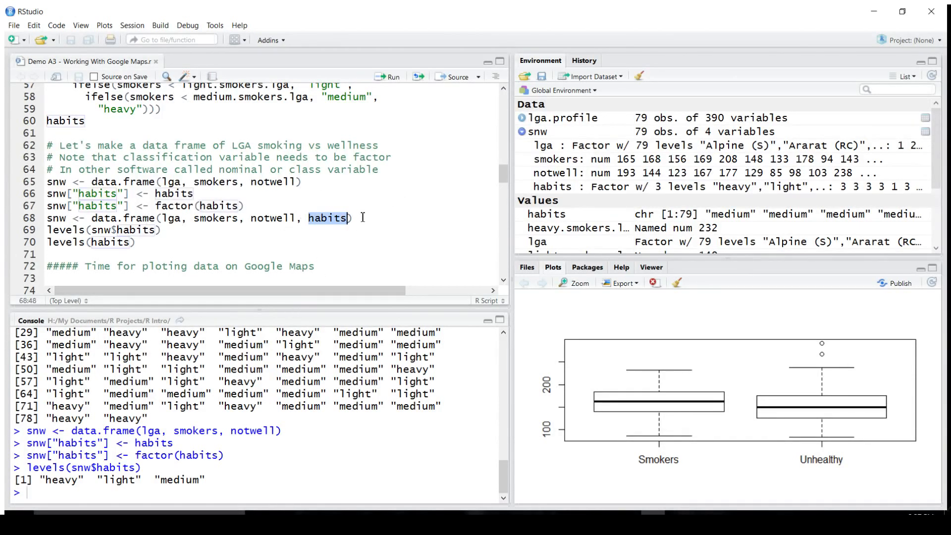
pyautogui.click(355, 218)
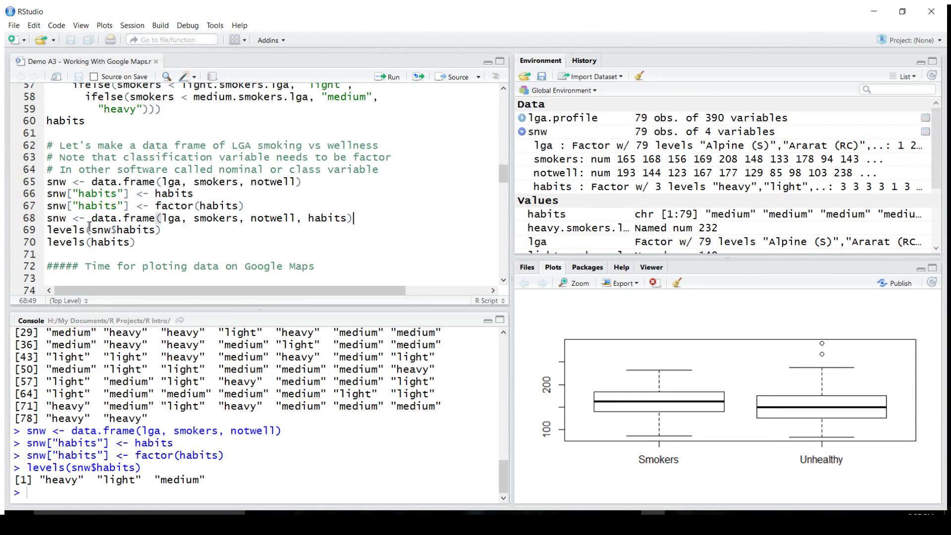
pyautogui.click(391, 77)
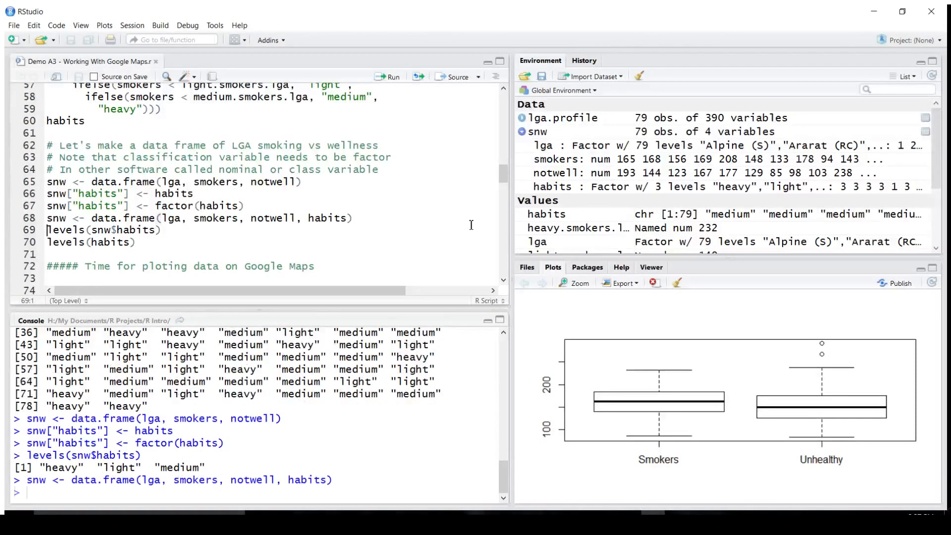
pyautogui.moveTo(678, 205)
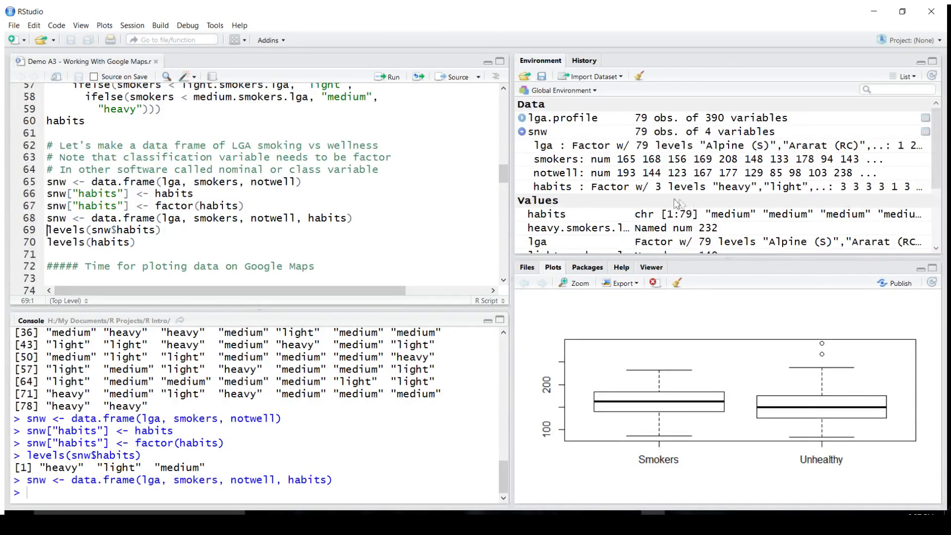
pyautogui.moveTo(592, 204)
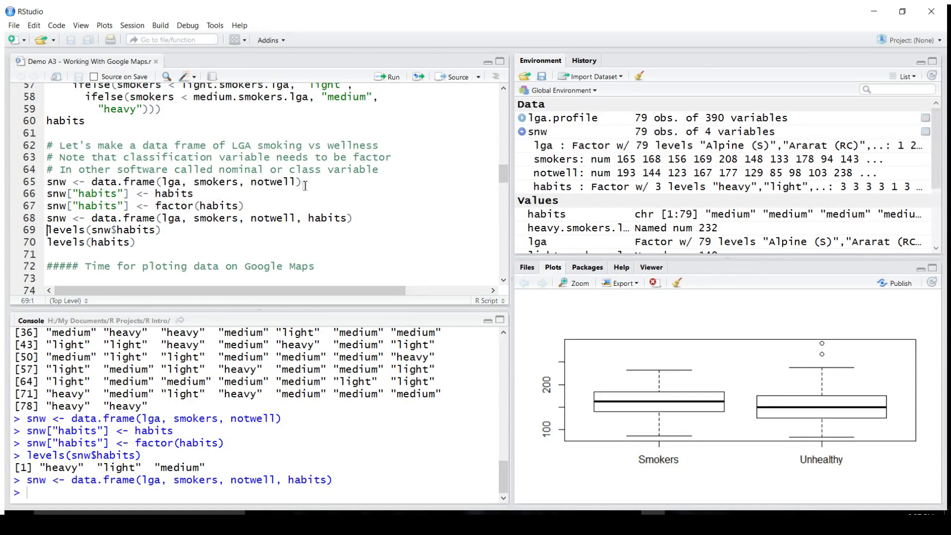
# Step: Rerun the snw creation and habits lines so habits is a factor; levels(habits) alone gives NULL
pyautogui.click(301, 182)
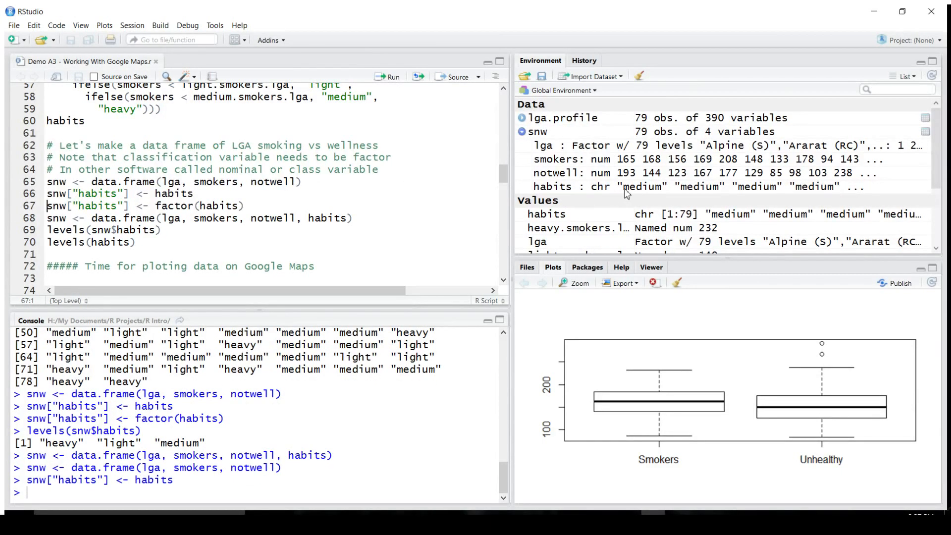
pyautogui.moveTo(497, 218)
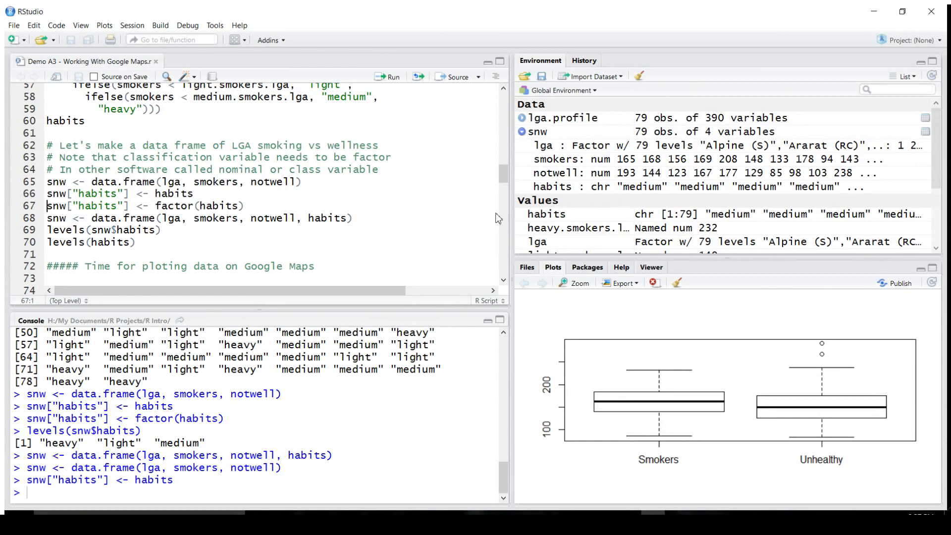
pyautogui.moveTo(364, 247)
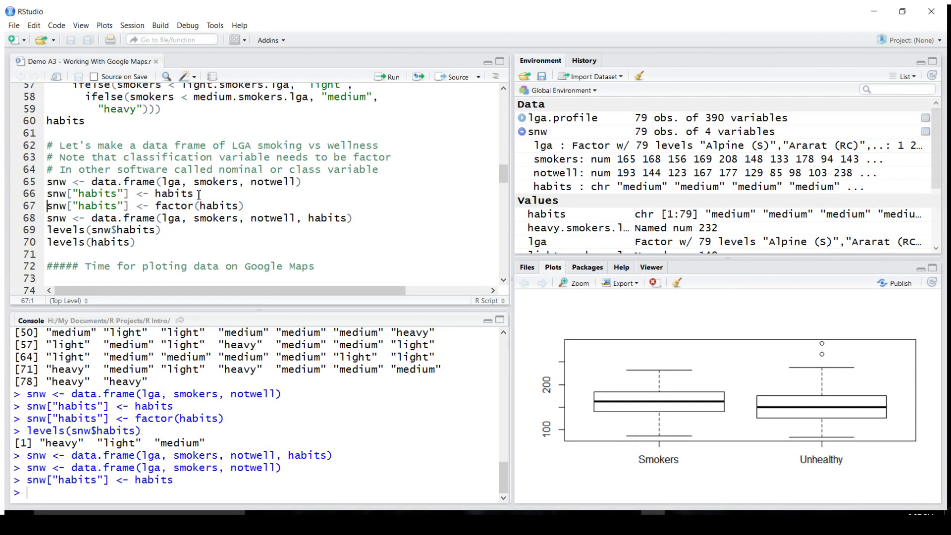
pyautogui.moveTo(366, 210)
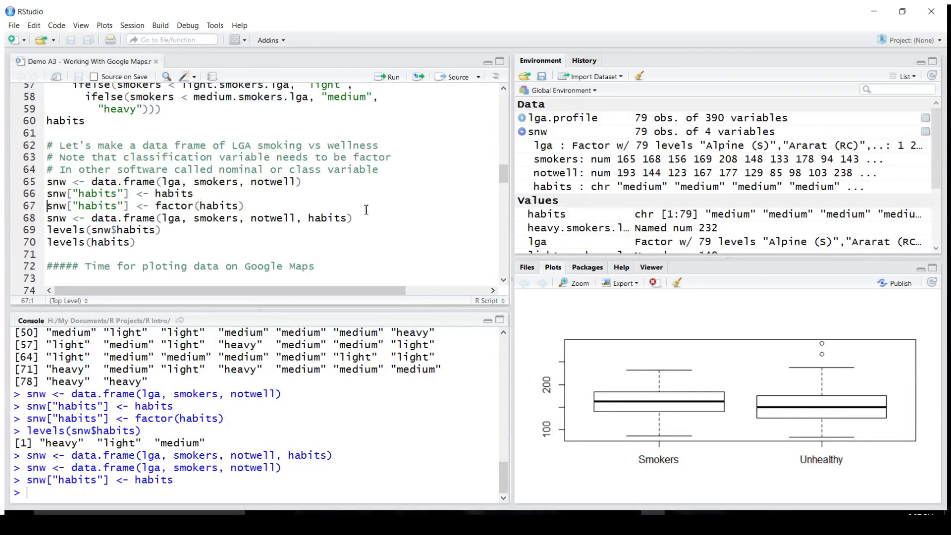
pyautogui.click(391, 76)
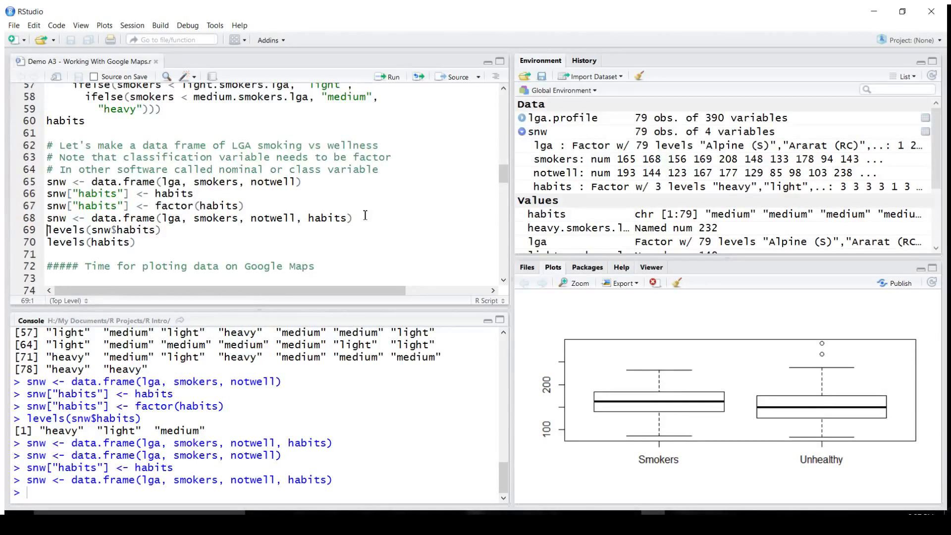
pyautogui.click(390, 76)
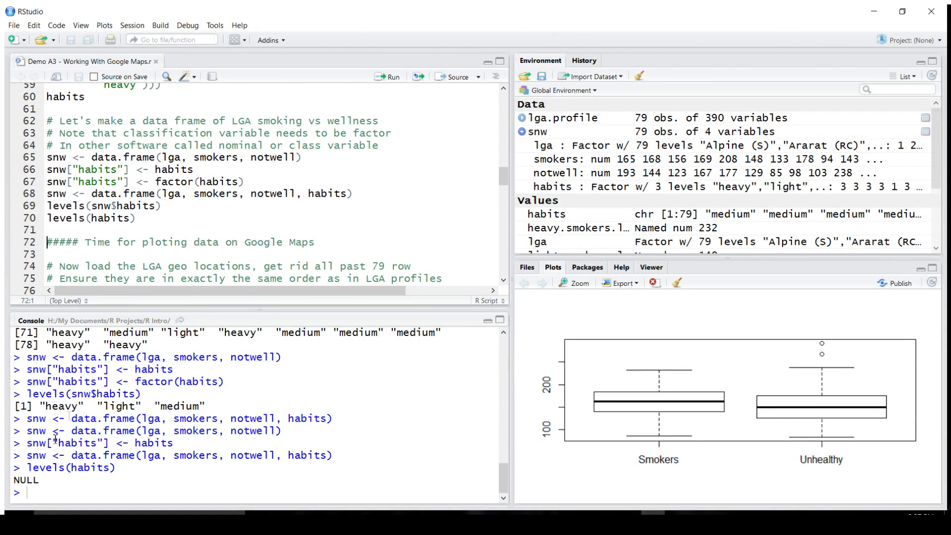
# Step: Run the library(ggmap) line from the script
pyautogui.doubleClick(26, 480)
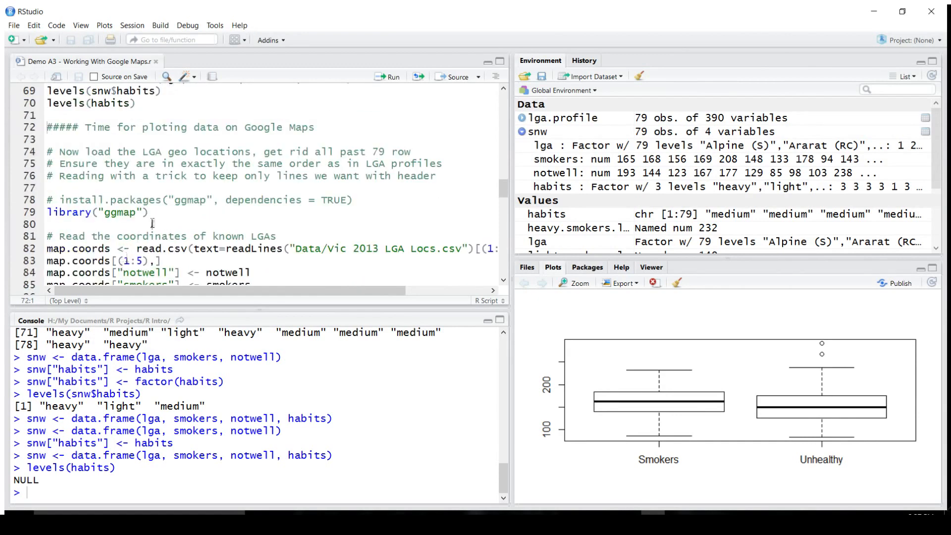
pyautogui.click(164, 218)
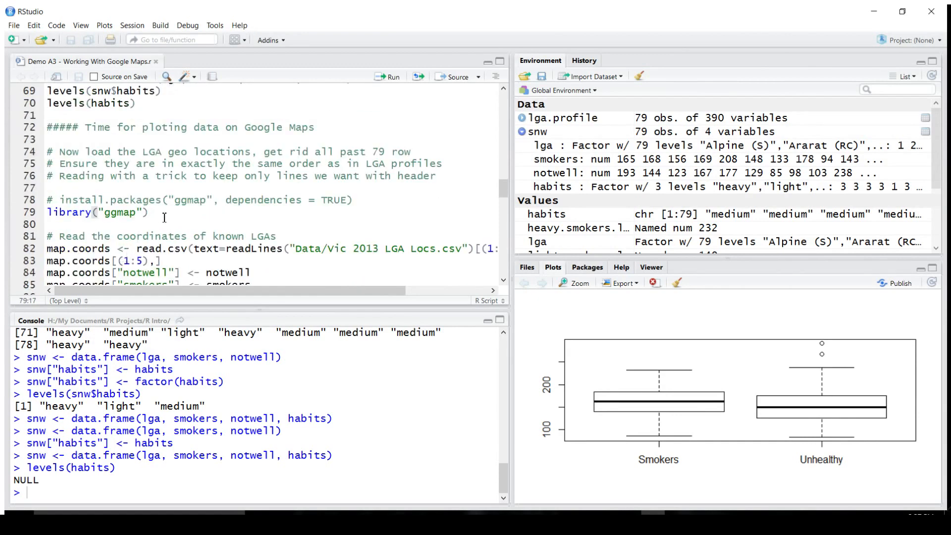
pyautogui.click(391, 76)
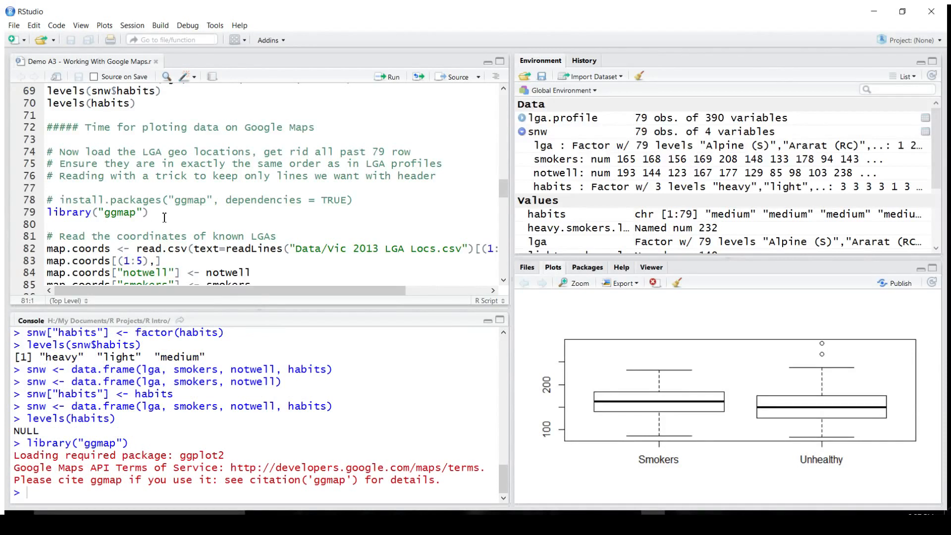
pyautogui.moveTo(586, 84)
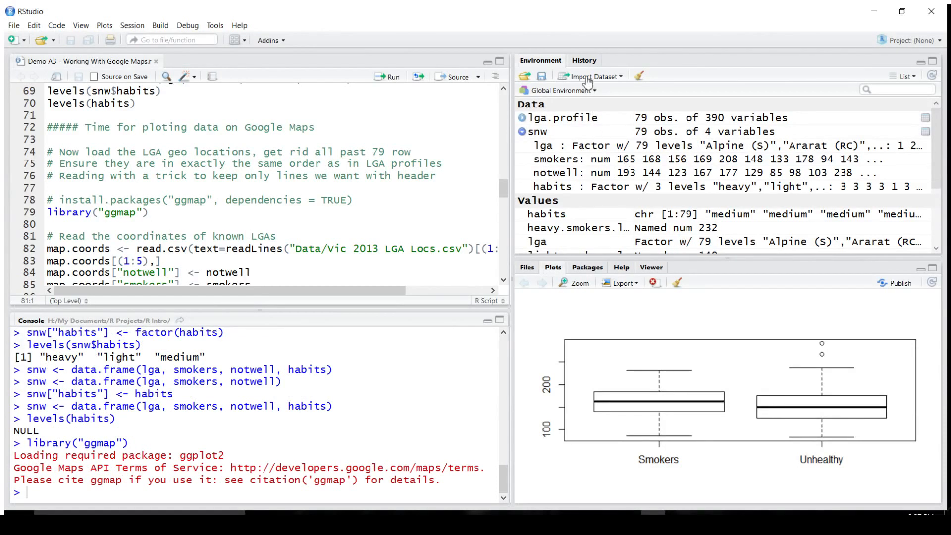
# Step: In the installed packages list, tick ggmap so it is loaded with ggplot2
pyautogui.click(586, 267)
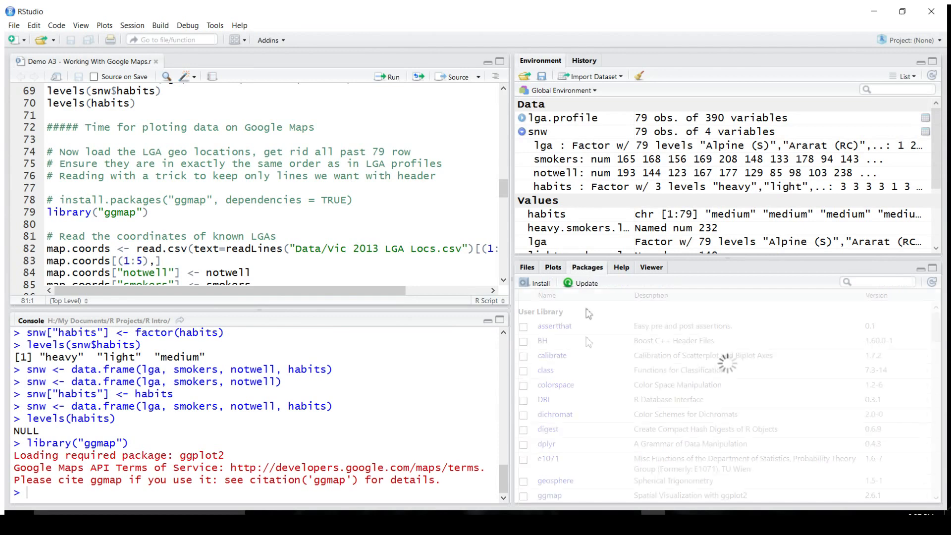
pyautogui.scroll(-3)
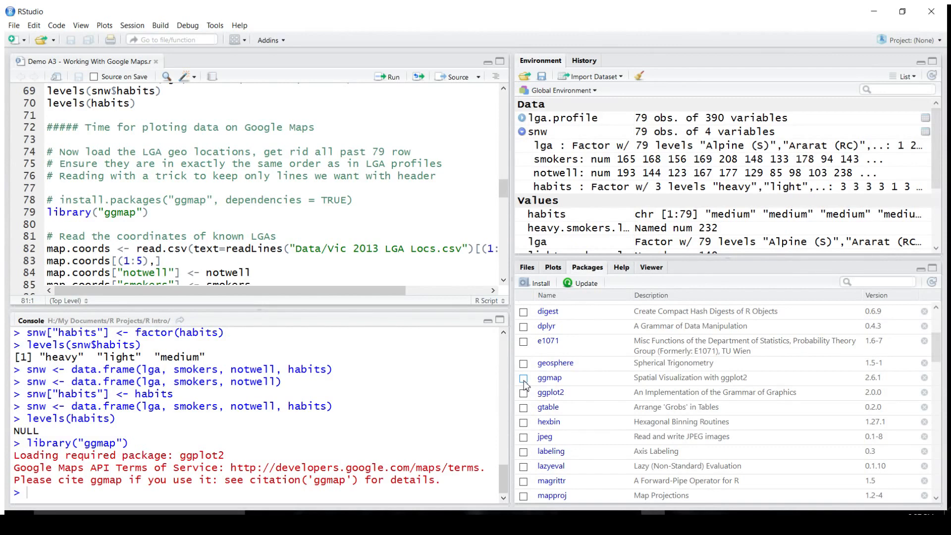
pyautogui.click(524, 378)
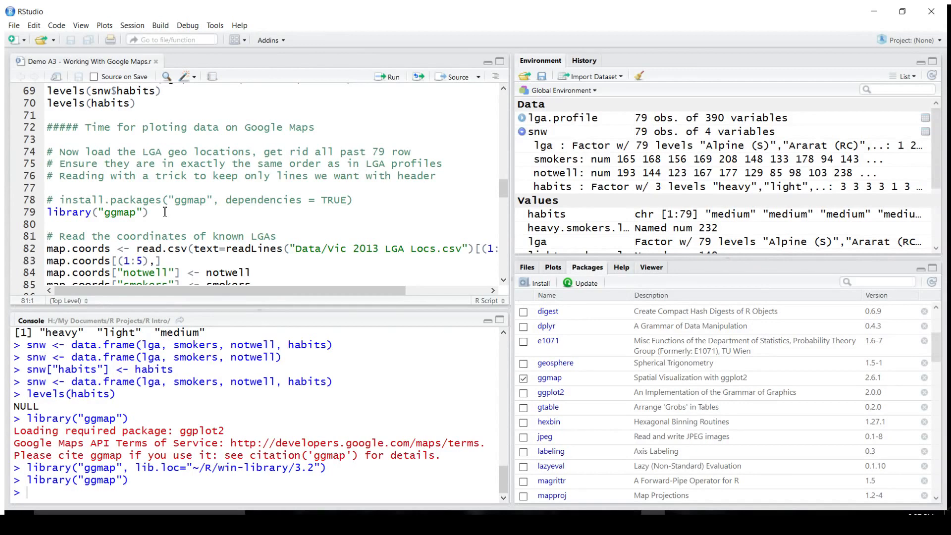
pyautogui.moveTo(176, 222)
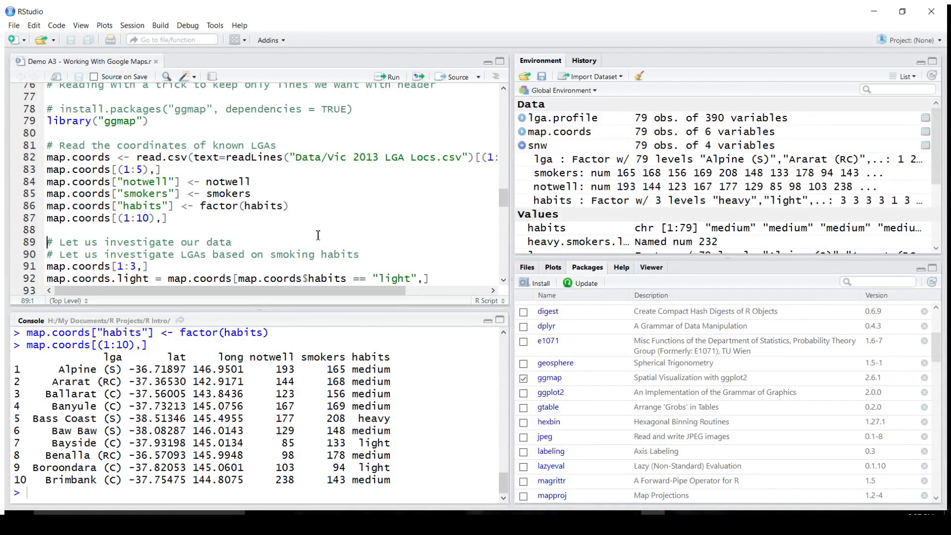
# Step: Build map.coords from the LGA locations CSV with notwell, smokers and habits, printing rows 1–10
pyautogui.click(166, 254)
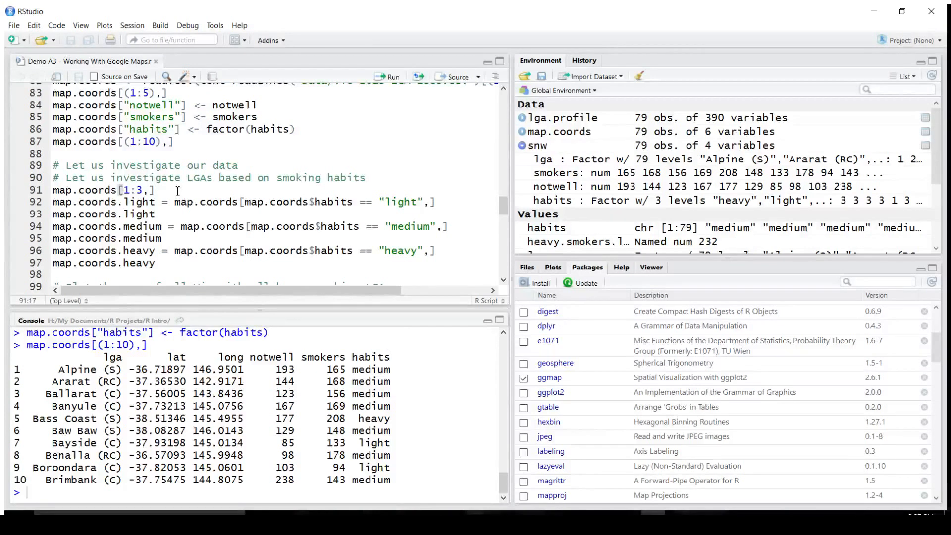
# Step: Print the first three rows of map.coords and review the light-habit filter expression
pyautogui.press('Return')
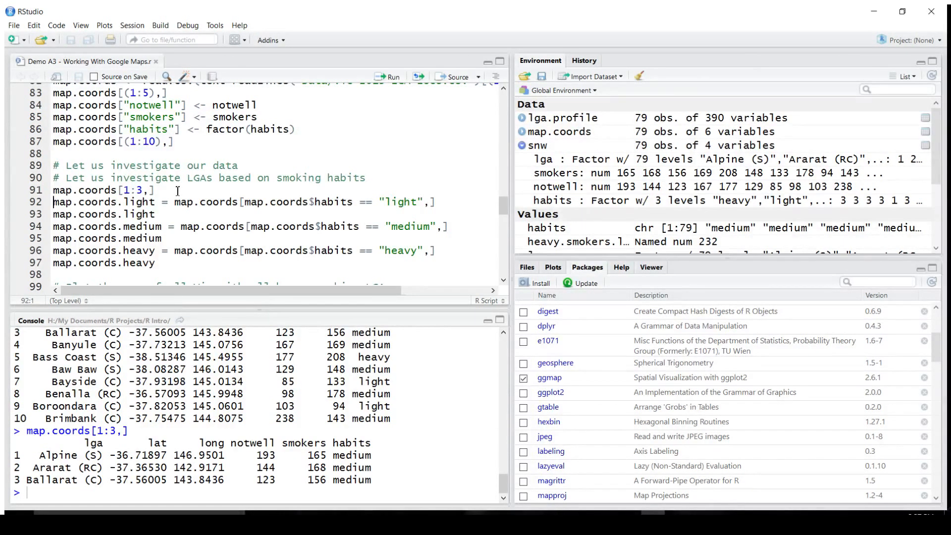
pyautogui.moveTo(225, 214)
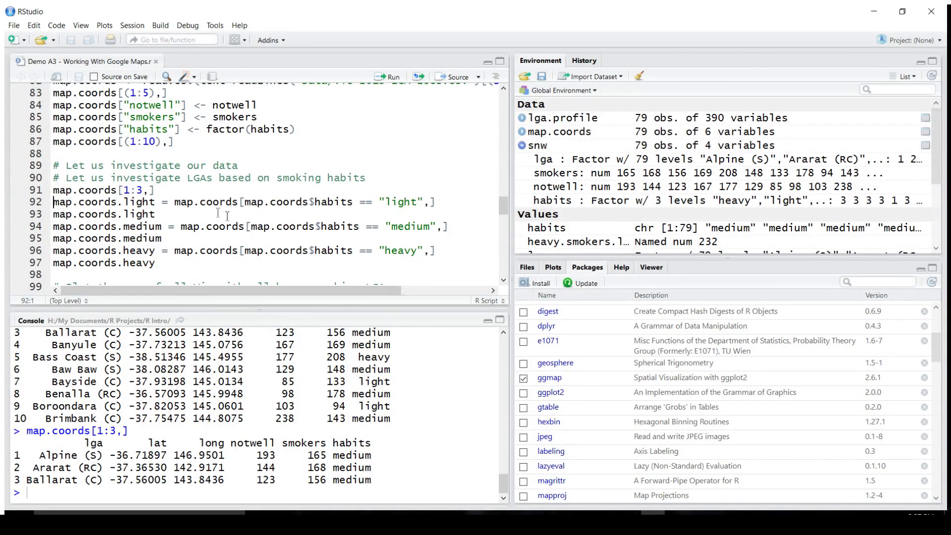
pyautogui.doubleClick(206, 203)
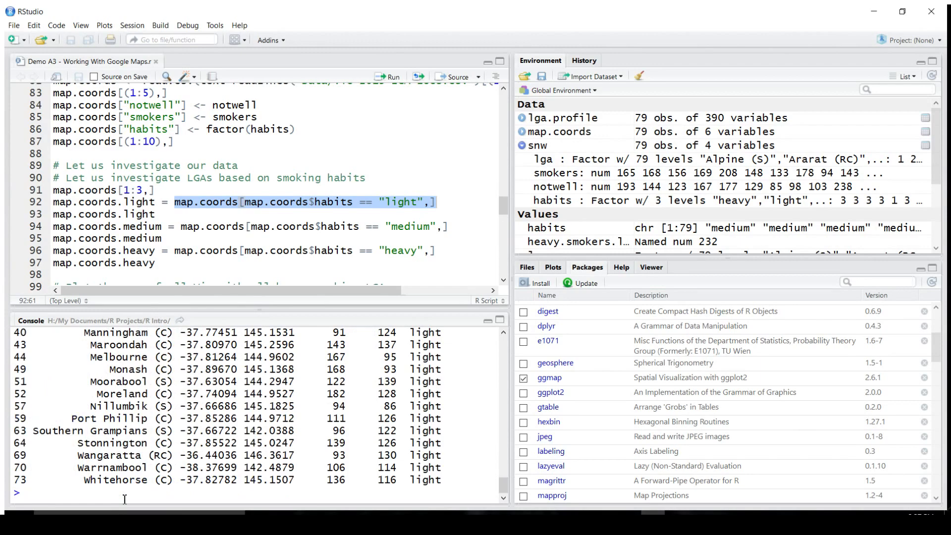
pyautogui.click(390, 76)
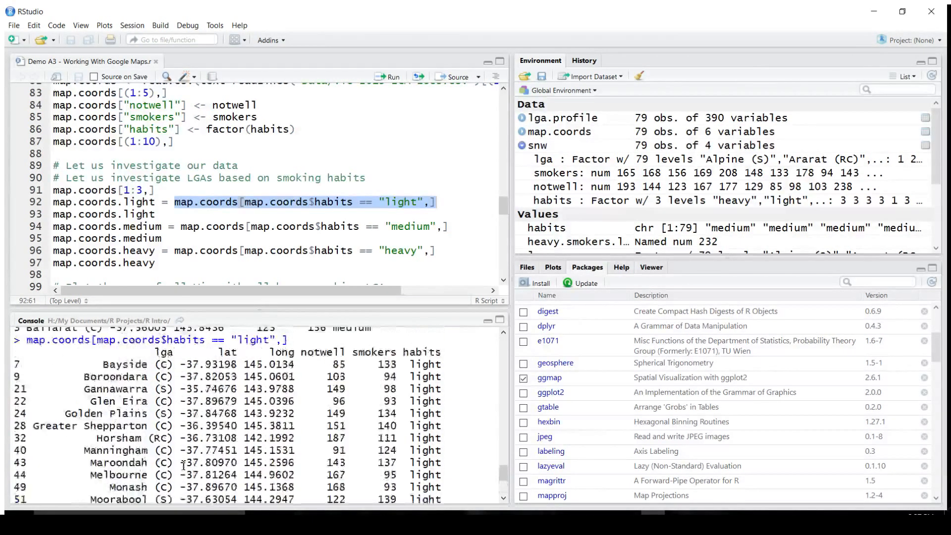
pyautogui.scroll(-3)
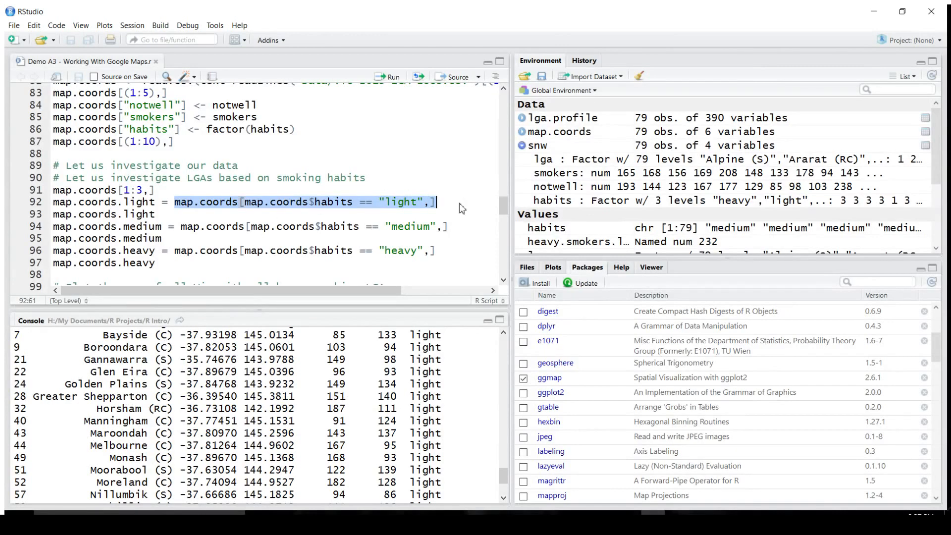
# Step: Create the light, medium and heavy smoking subsets (20, 39 and 20 LGAs)
pyautogui.click(388, 77)
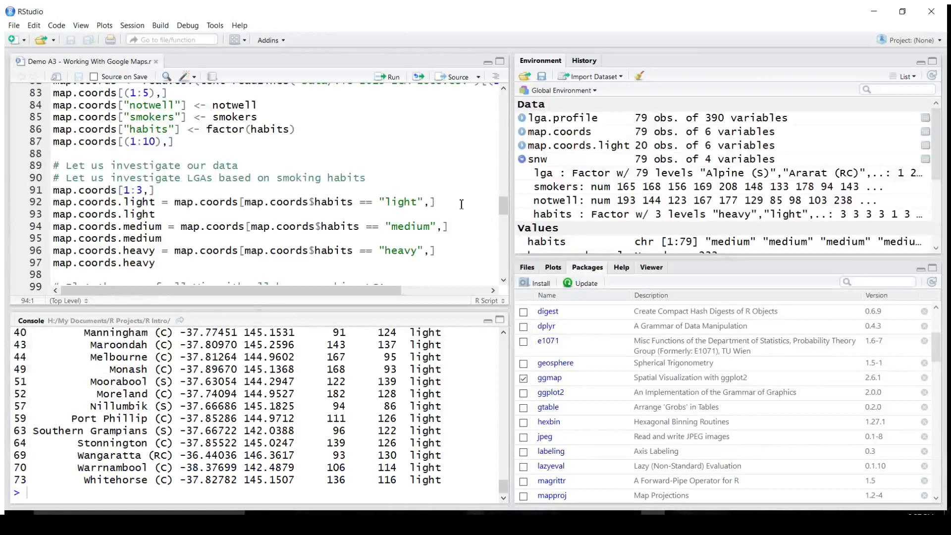
pyautogui.click(389, 78)
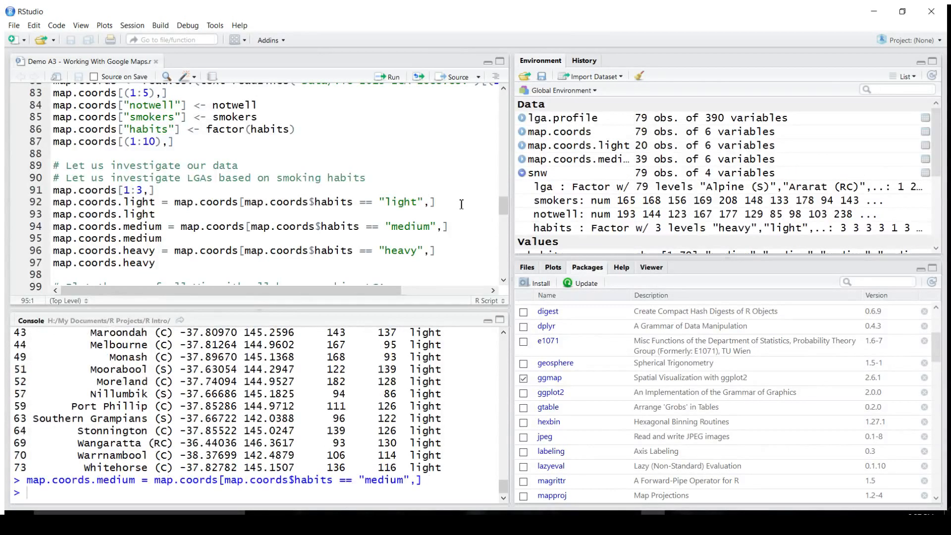
pyautogui.click(392, 77)
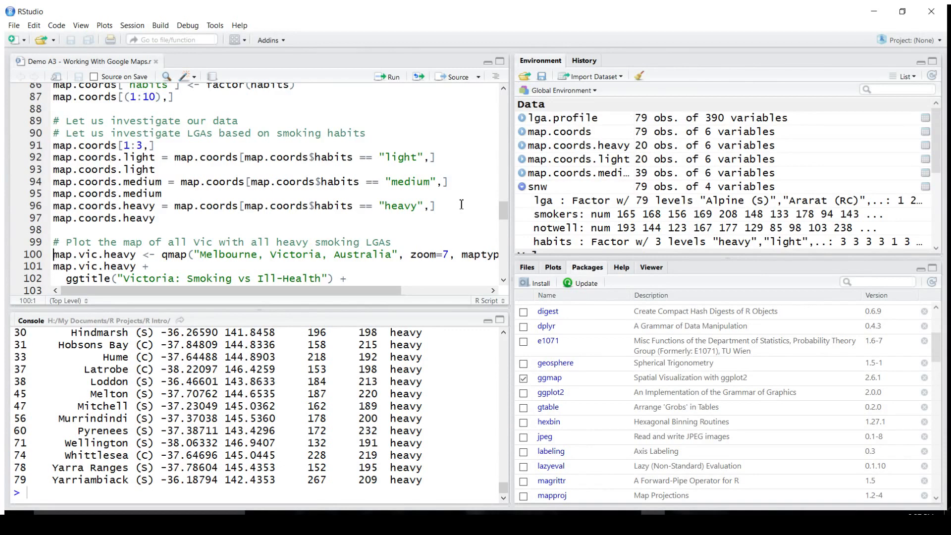
# Step: Fetch the terrain Google map of Melbourne at zoom 7 into map.vic.heavy, and start typing a <-
pyautogui.click(390, 77)
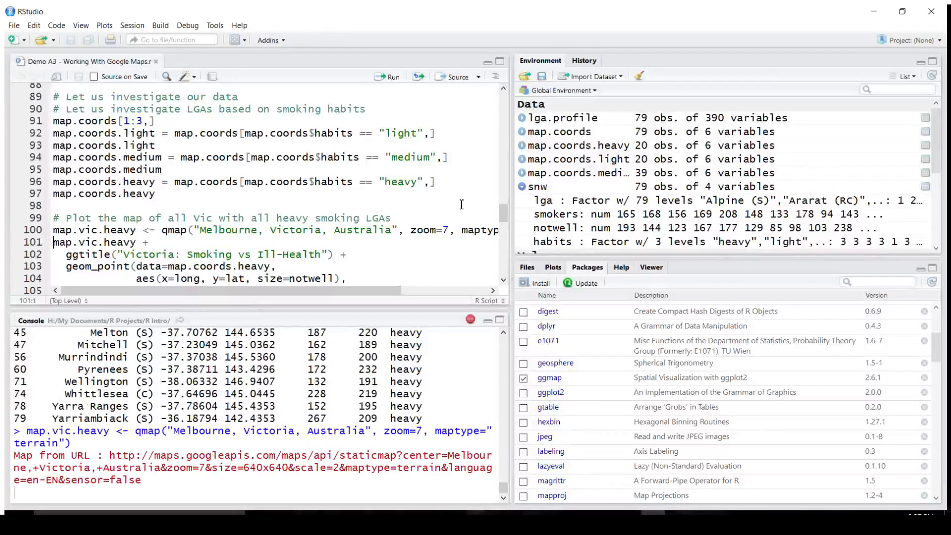
pyautogui.click(391, 76)
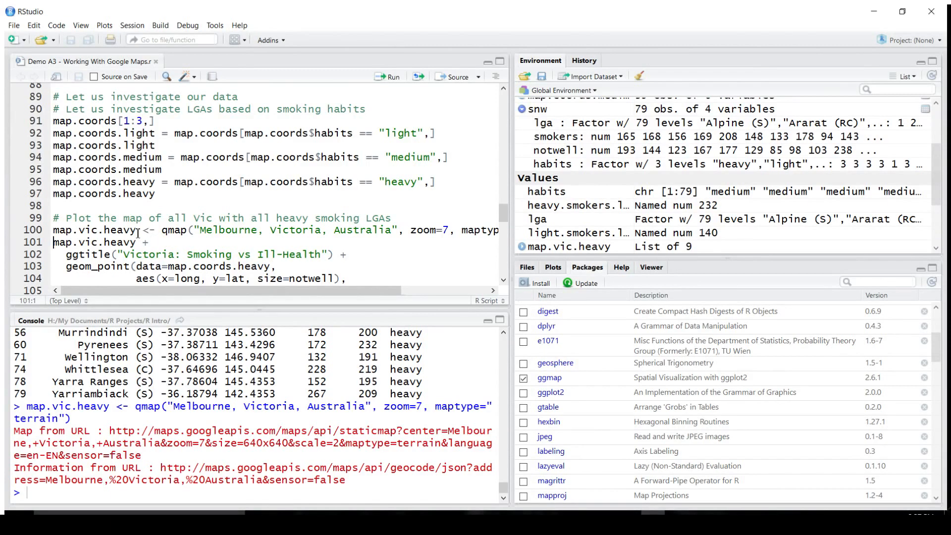
pyautogui.click(131, 241)
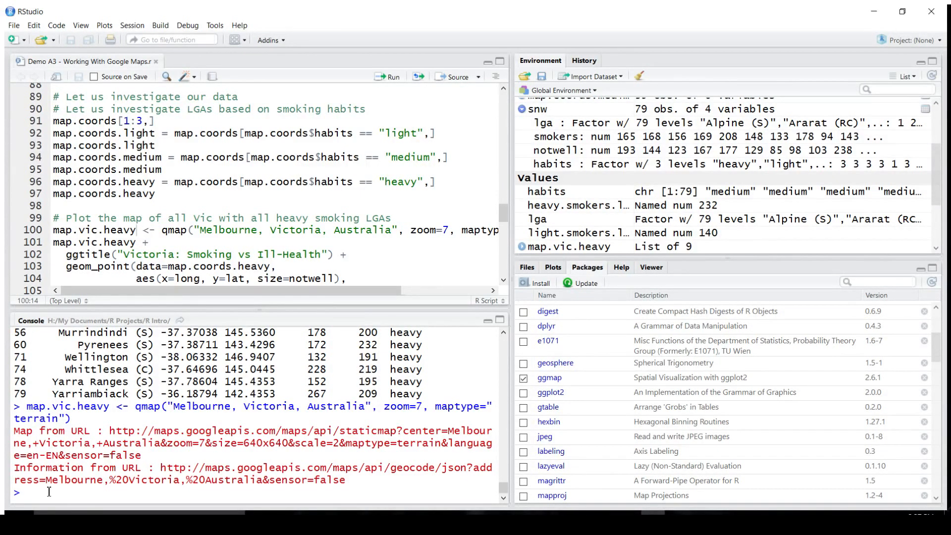
pyautogui.write('a <-')
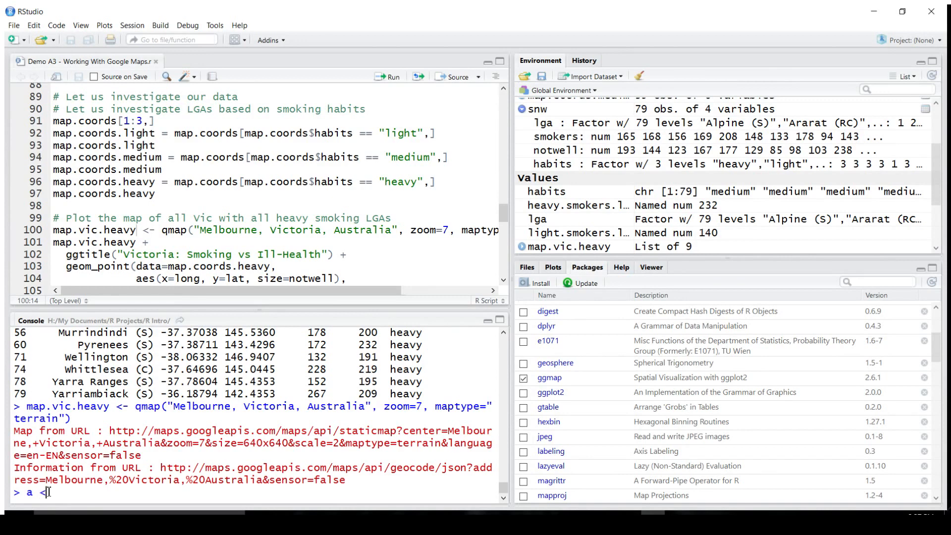
# Step: Assign a <- 10 in the console and print a to show 10
pyautogui.press('Return')
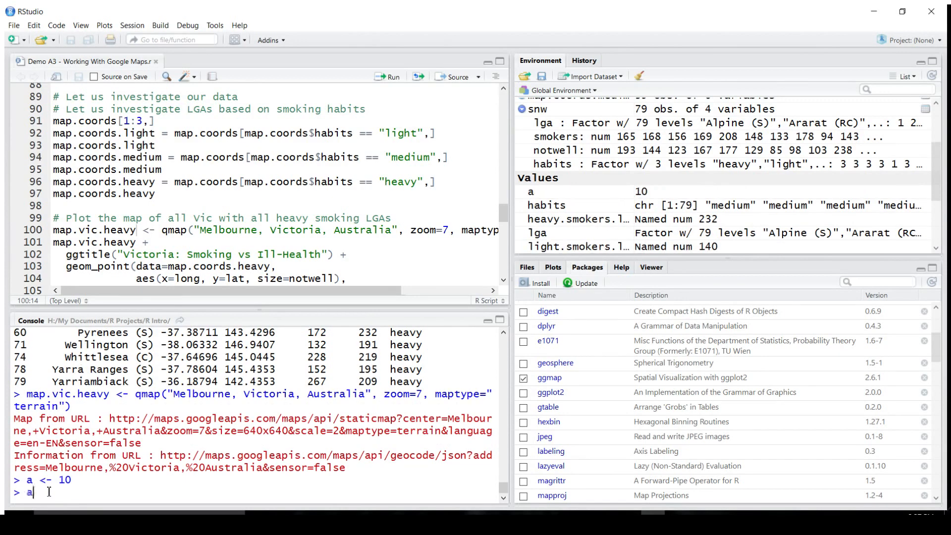
pyautogui.press('Return')
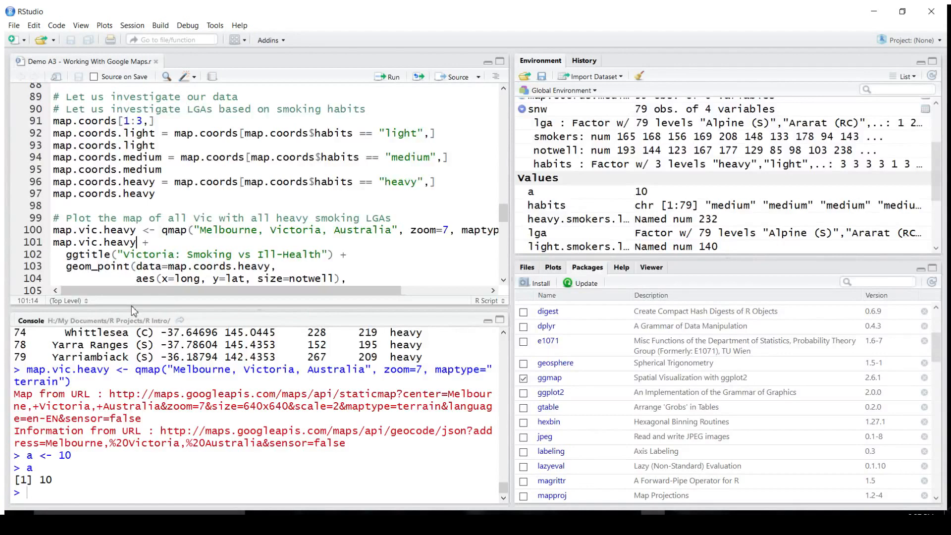
pyautogui.moveTo(210, 250)
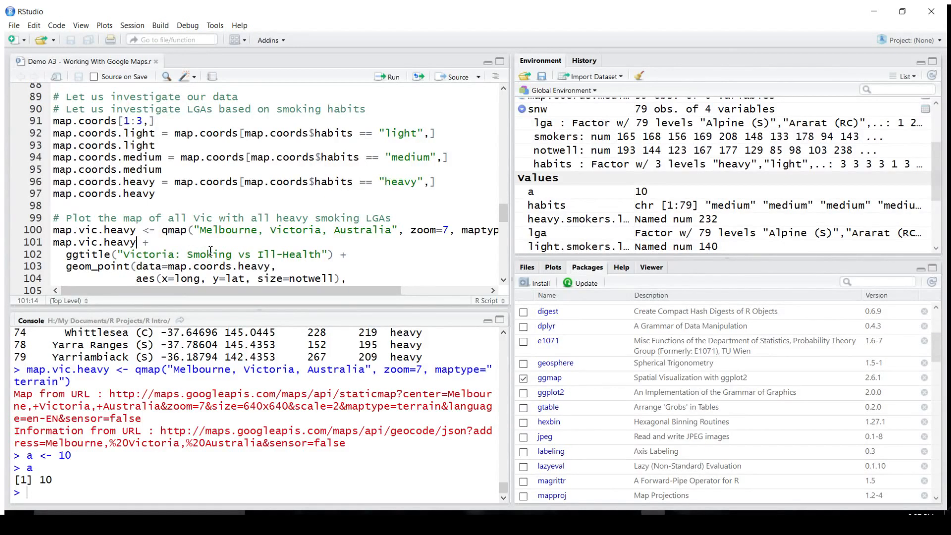
pyautogui.moveTo(358, 256)
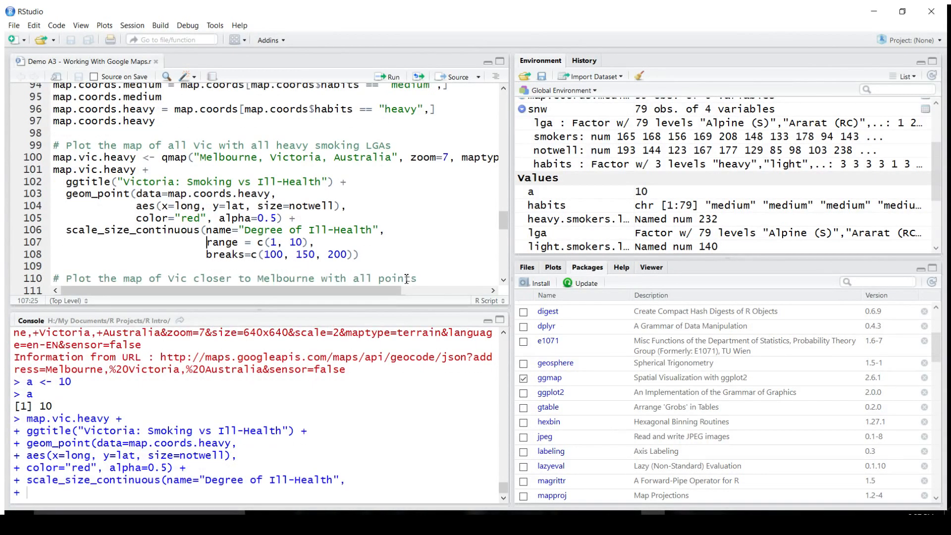
# Step: Add ggtitle 'Victoria: Smoking vs Ill-Health', semi-transparent red geom_point and the ill-health size scale
pyautogui.scroll(-3)
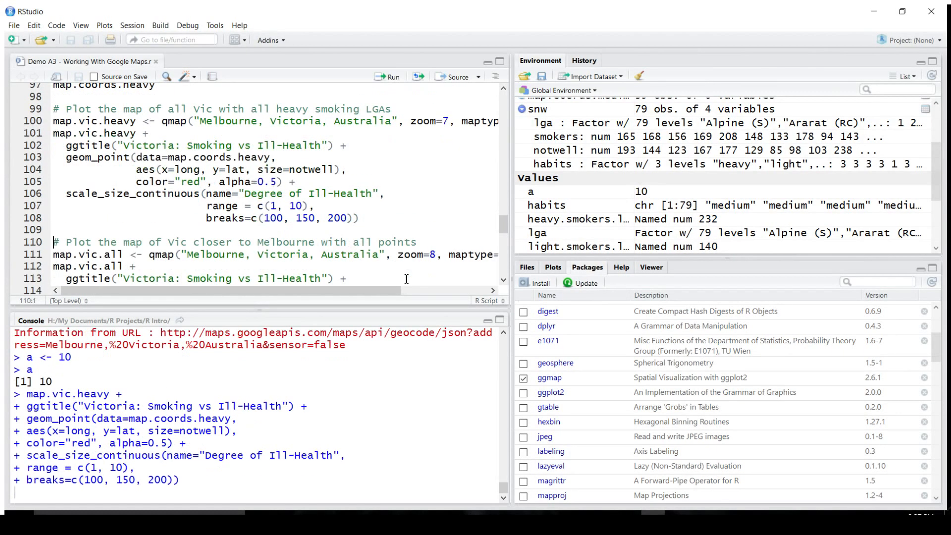
pyautogui.click(391, 76)
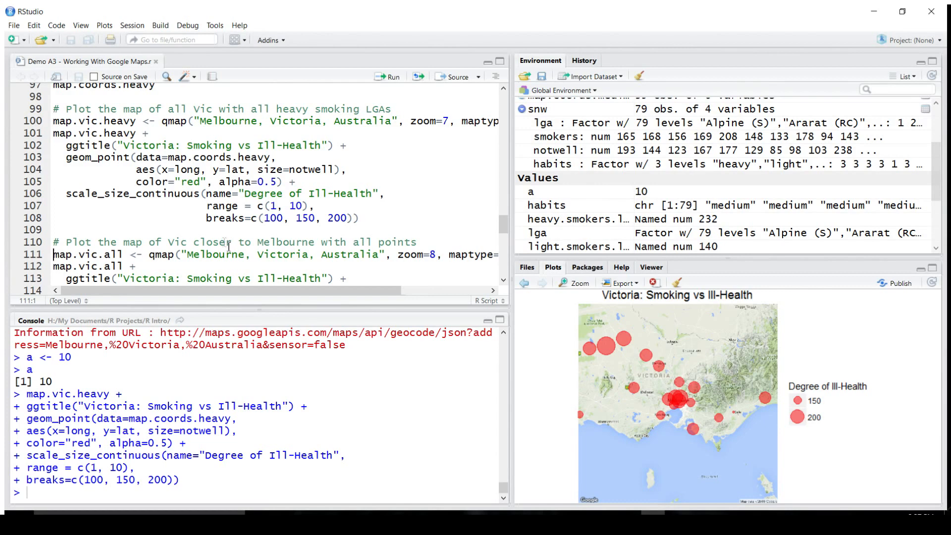
pyautogui.click(492, 290)
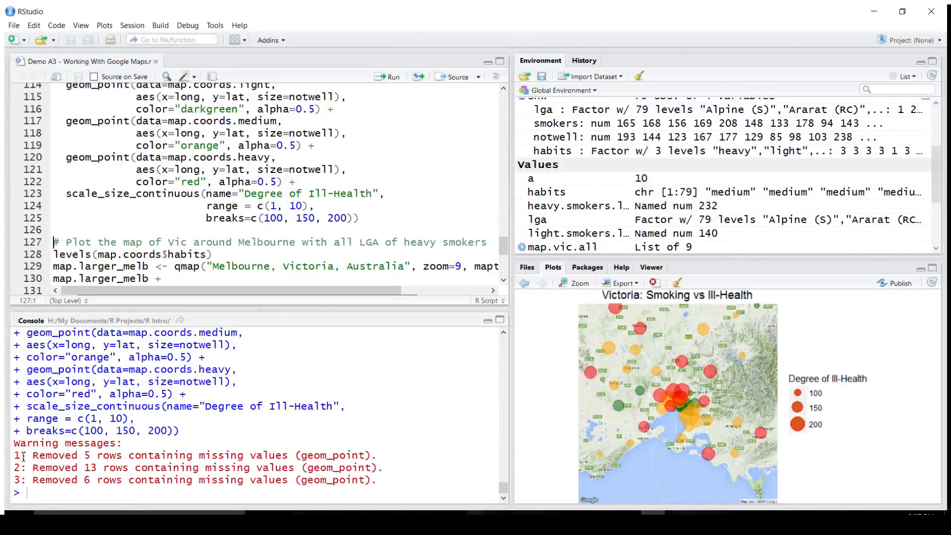
pyautogui.moveTo(395, 460)
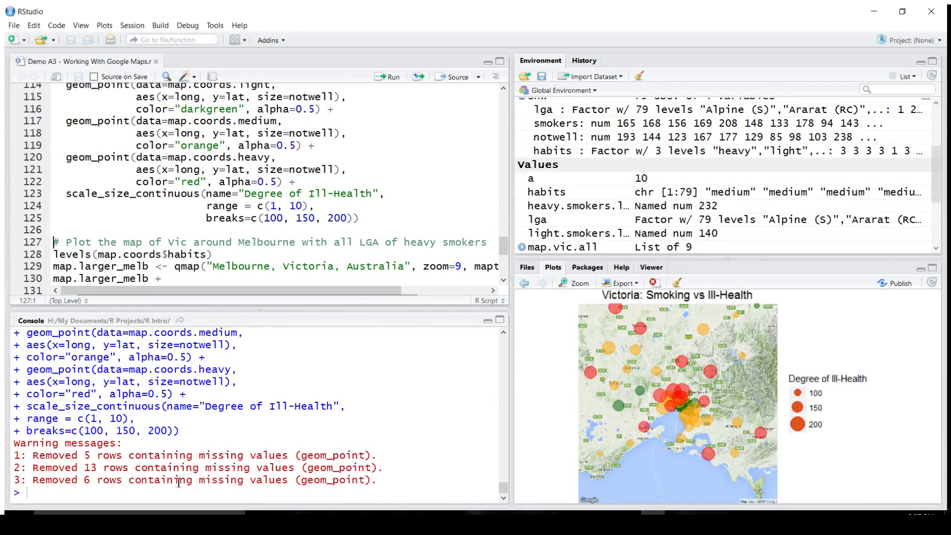
pyautogui.moveTo(569, 466)
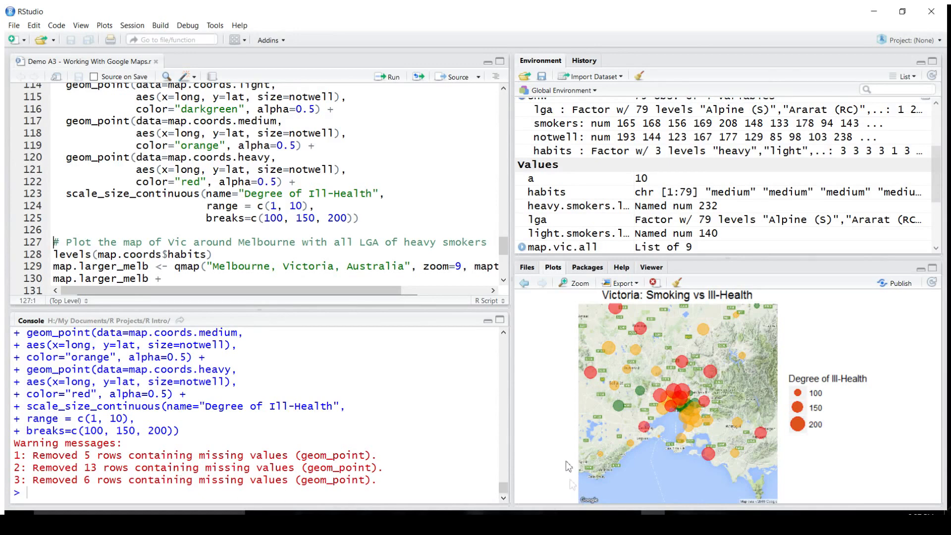
pyautogui.moveTo(681, 474)
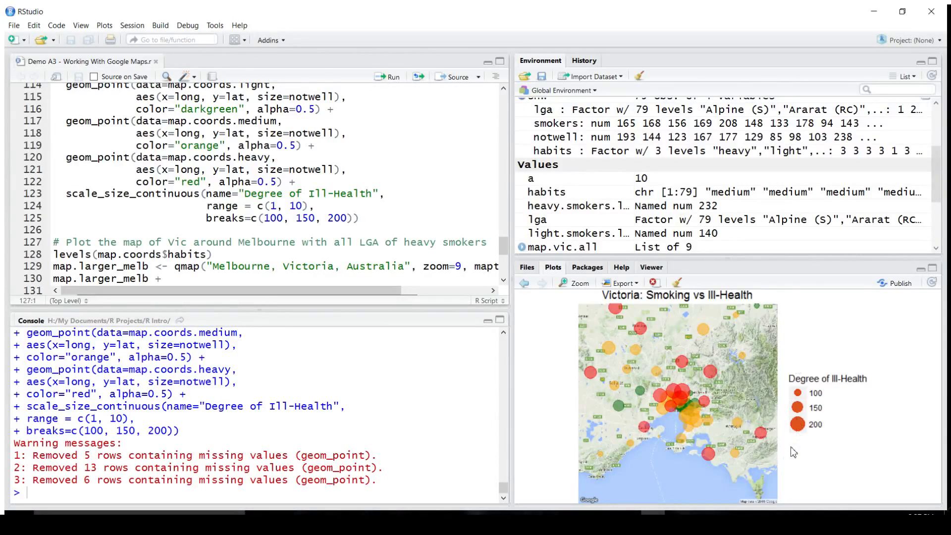
pyautogui.moveTo(747, 471)
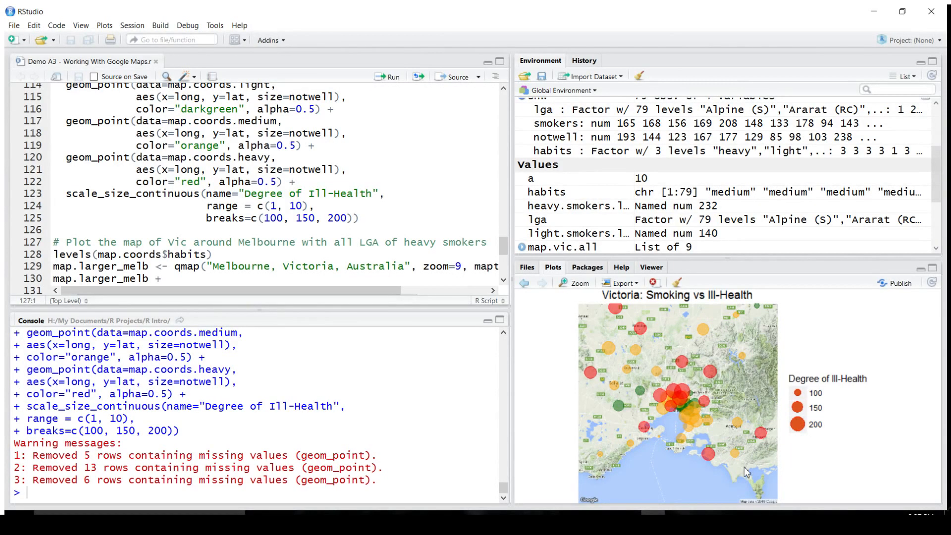
pyautogui.moveTo(740, 482)
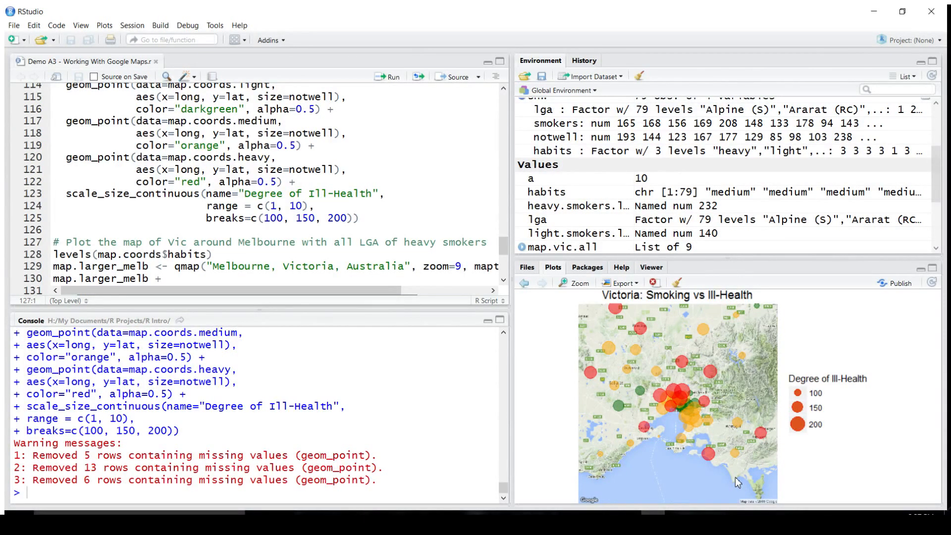
pyautogui.moveTo(798, 424)
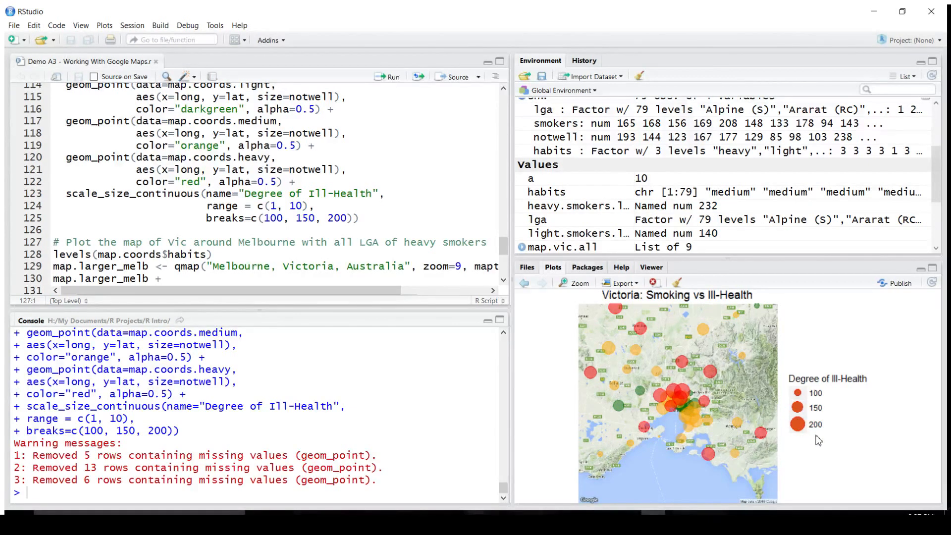
pyautogui.moveTo(635, 404)
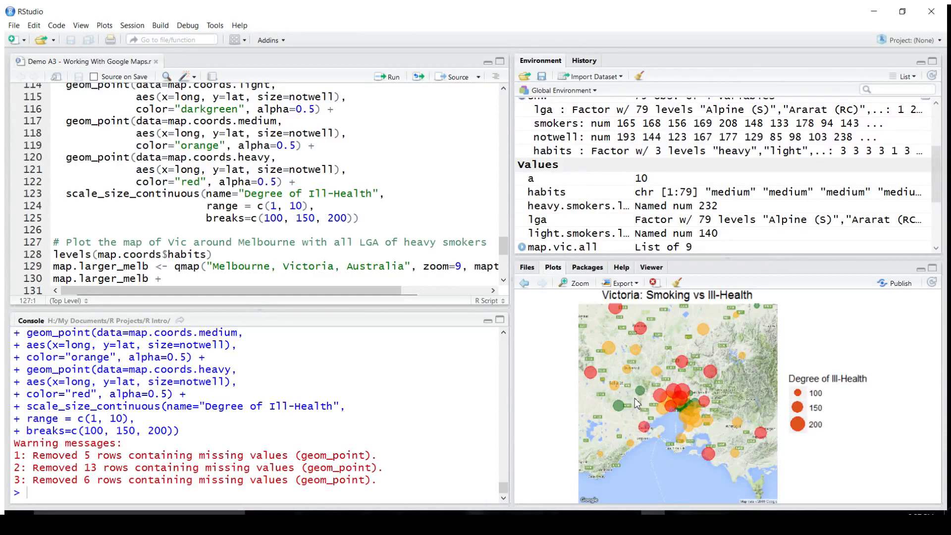
pyautogui.moveTo(649, 438)
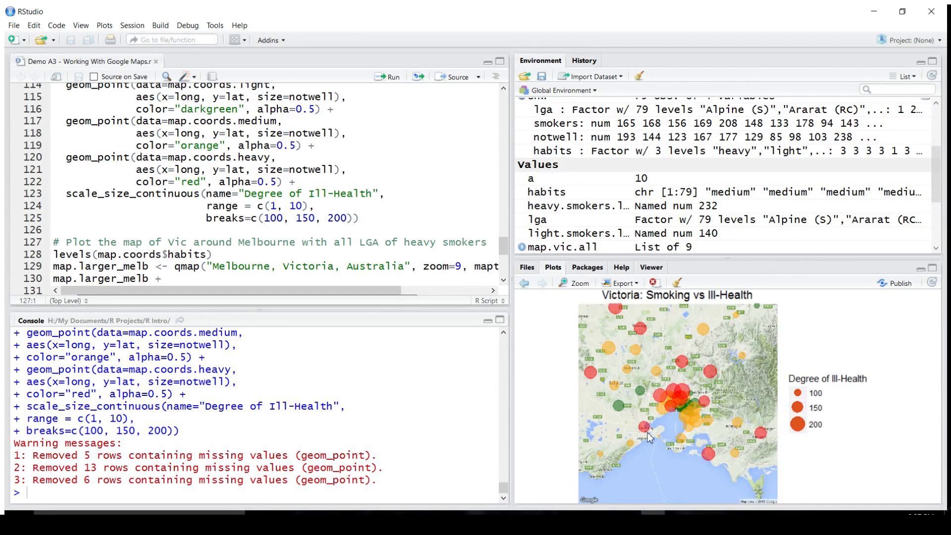
pyautogui.moveTo(629, 403)
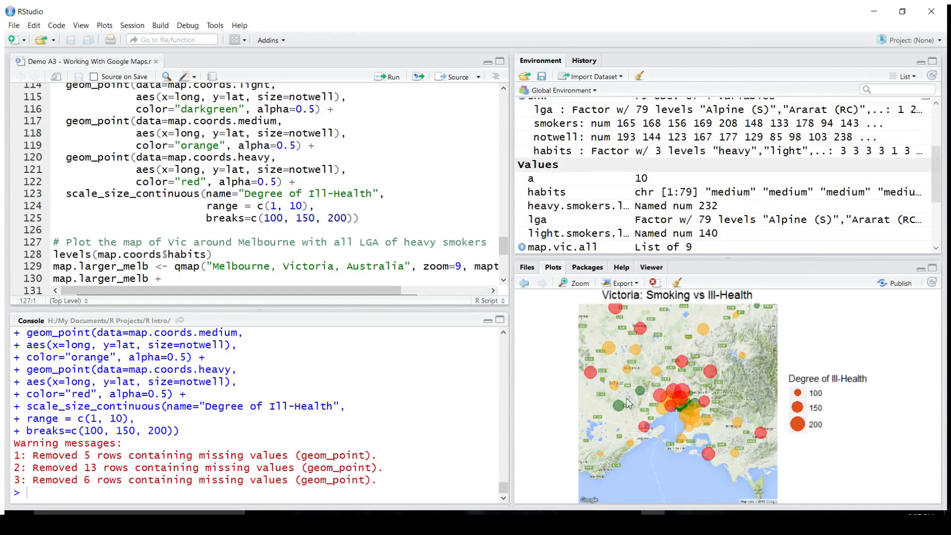
pyautogui.moveTo(637, 486)
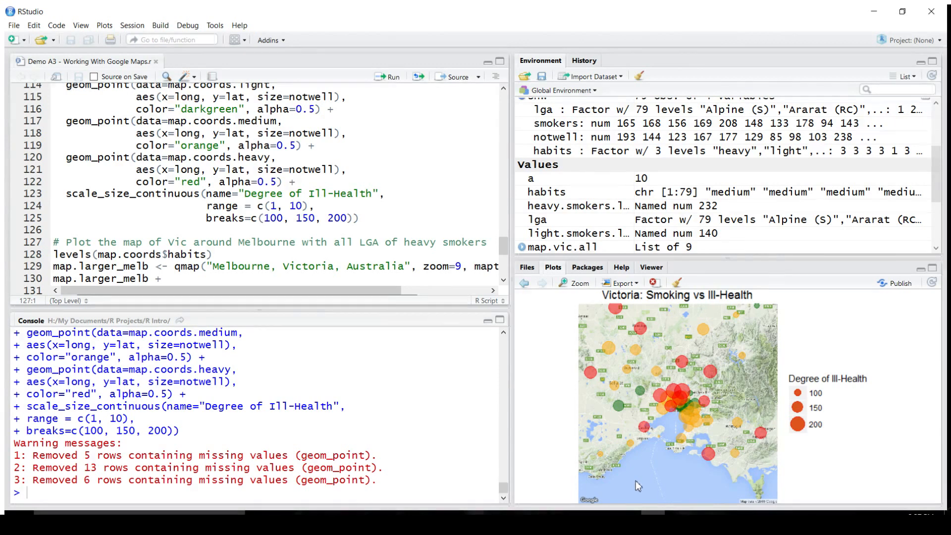
pyautogui.moveTo(602, 477)
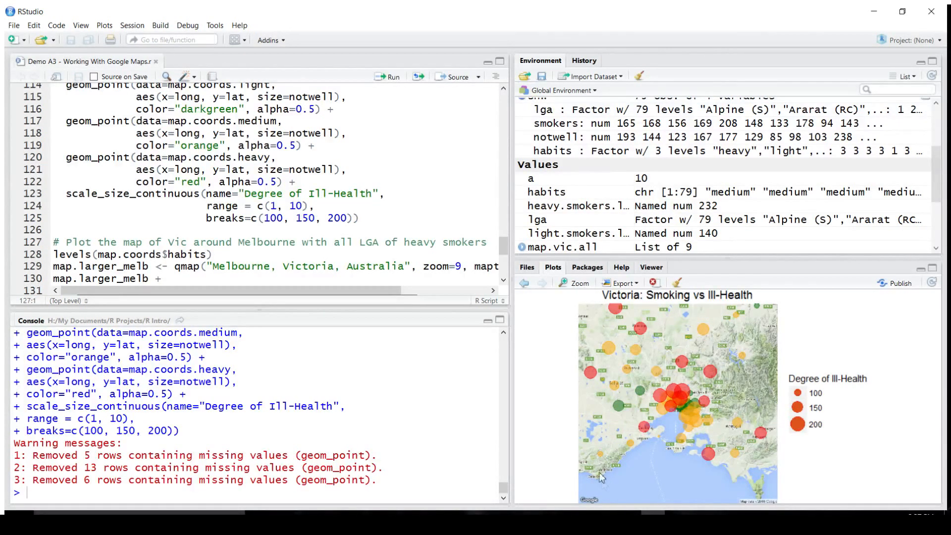
pyautogui.moveTo(712, 385)
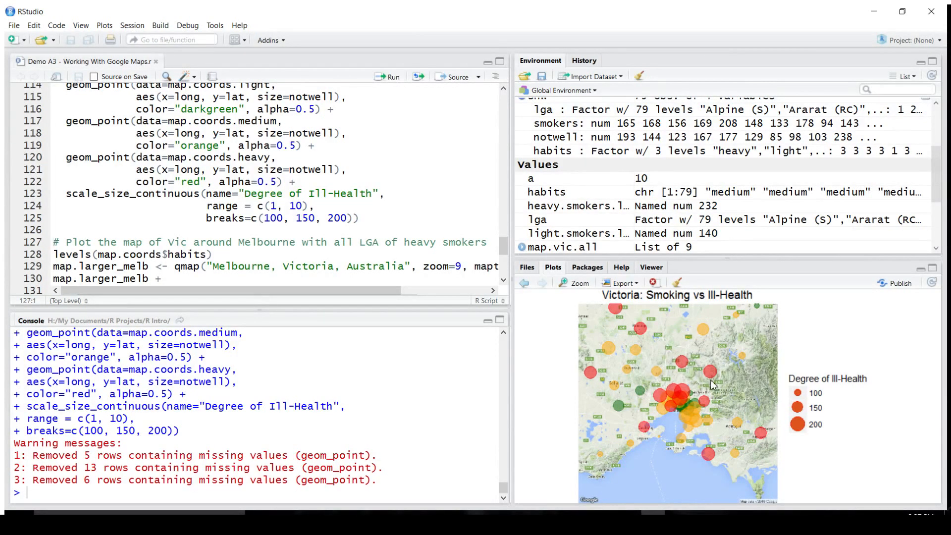
pyautogui.moveTo(649, 412)
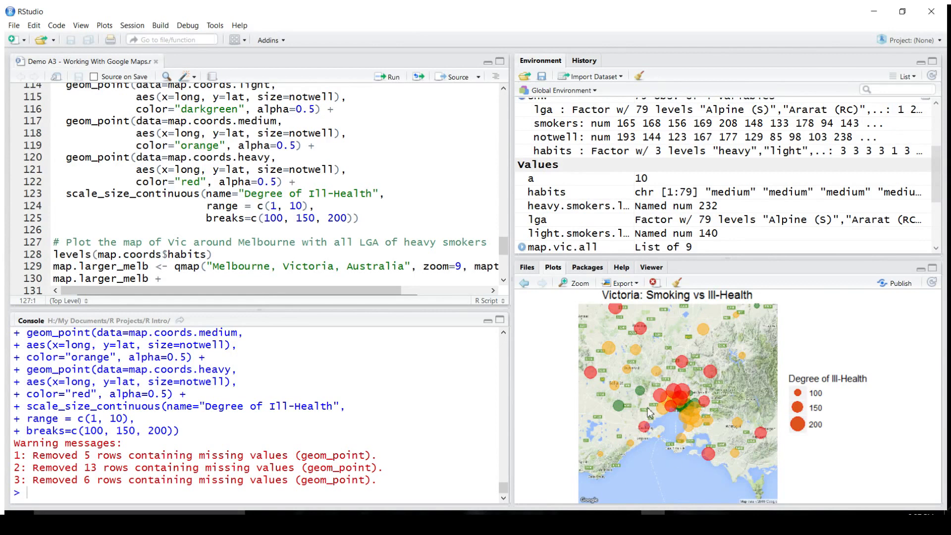
pyautogui.moveTo(696, 457)
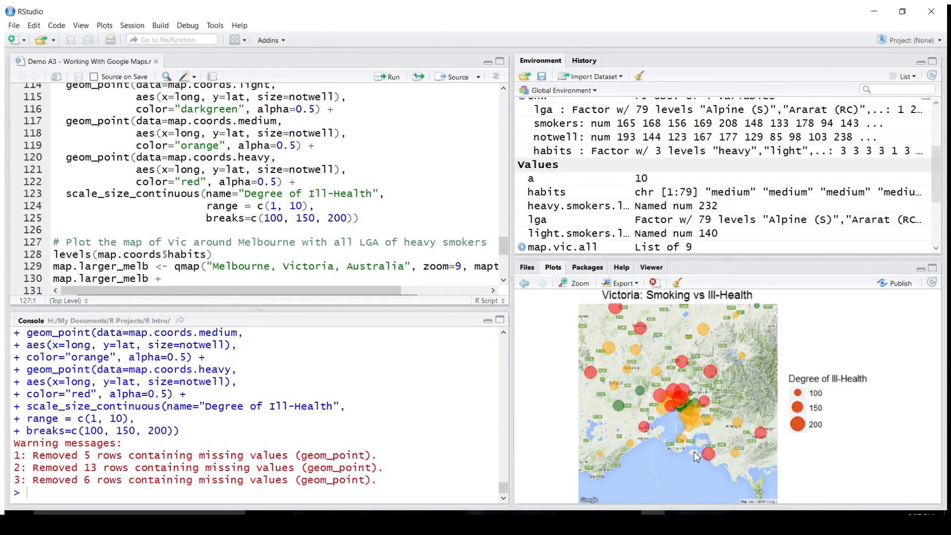
pyautogui.moveTo(619, 481)
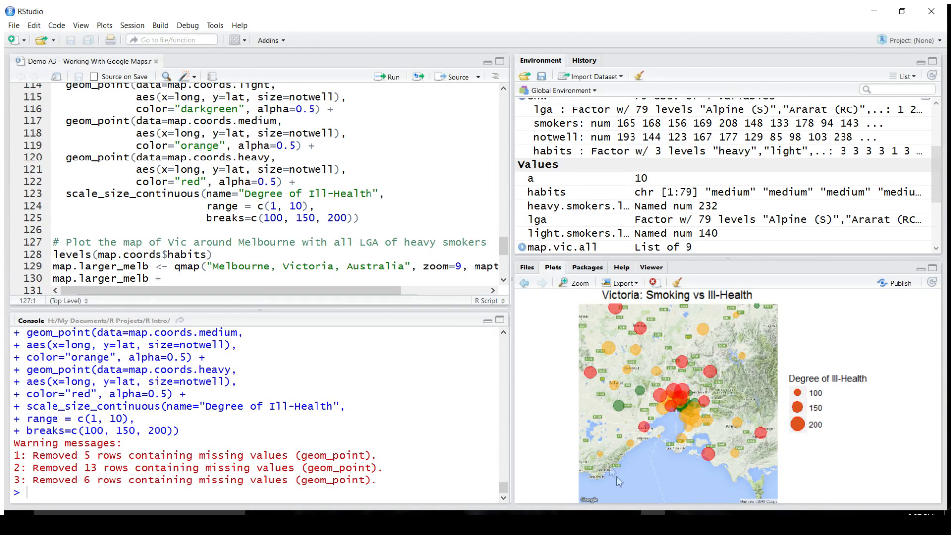
pyautogui.scroll(-3)
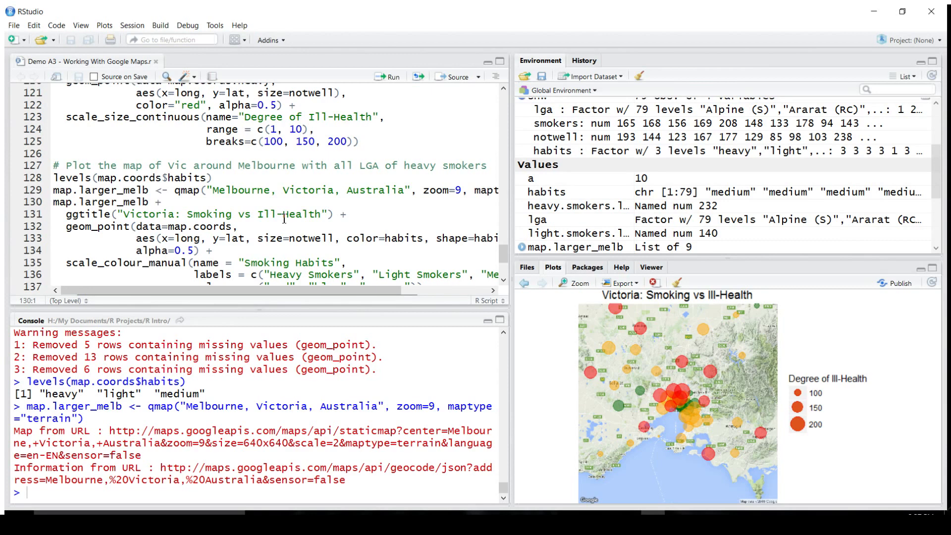
# Step: Scroll through the ggtitle, geom_point, colour and shape scale lines (shapes 18, 19, 17)
pyautogui.scroll(-3)
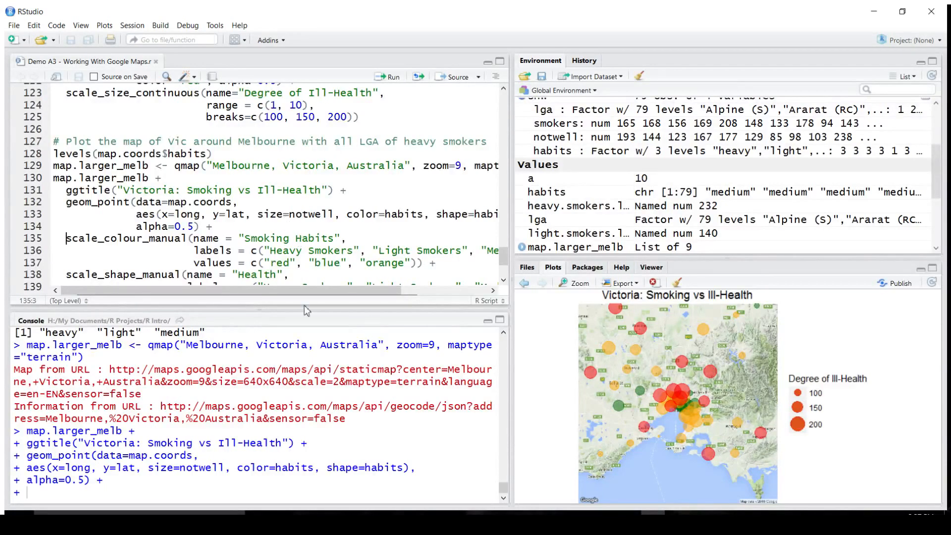
pyautogui.hscroll(3)
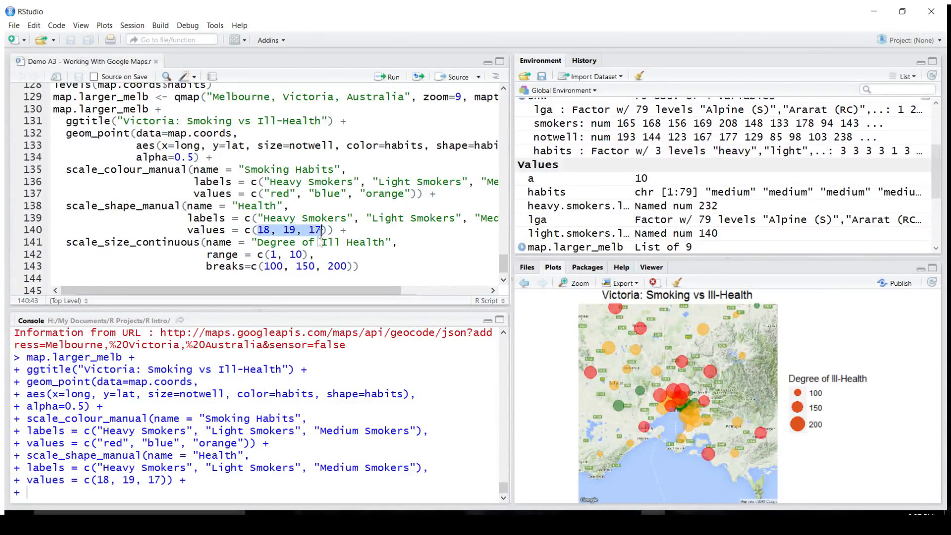
pyautogui.moveTo(352, 230)
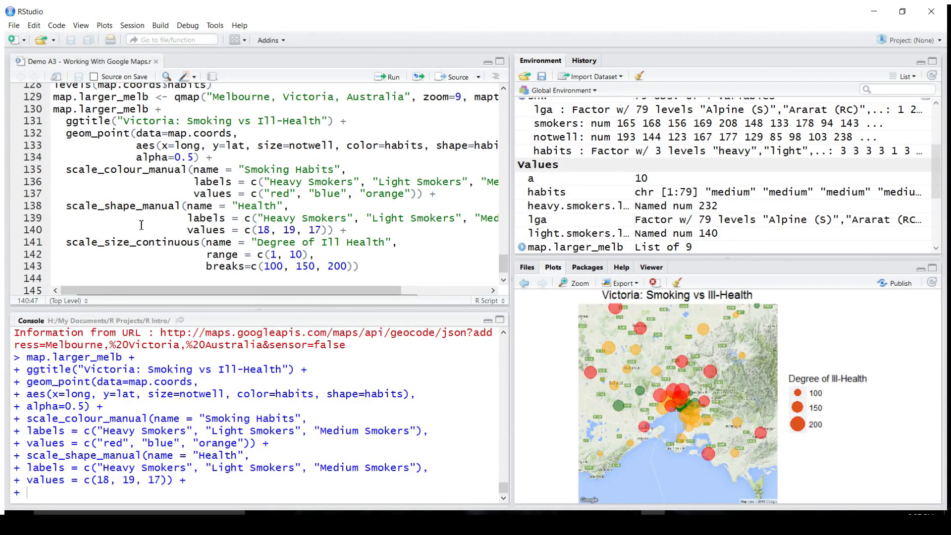
# Step: Run scale_size_continuous to render the map with Smoking Habits, Health and Degree of Ill Health legends
pyautogui.click(138, 244)
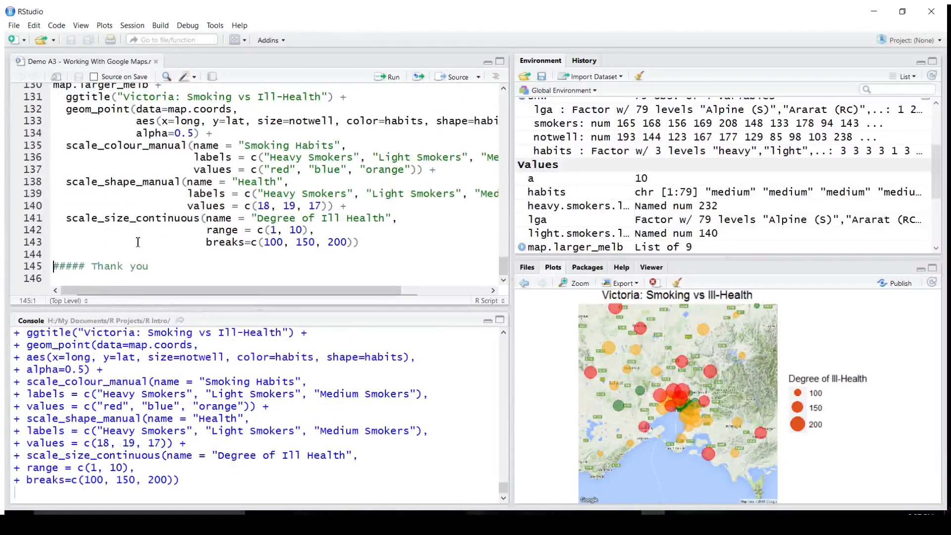
pyautogui.click(391, 76)
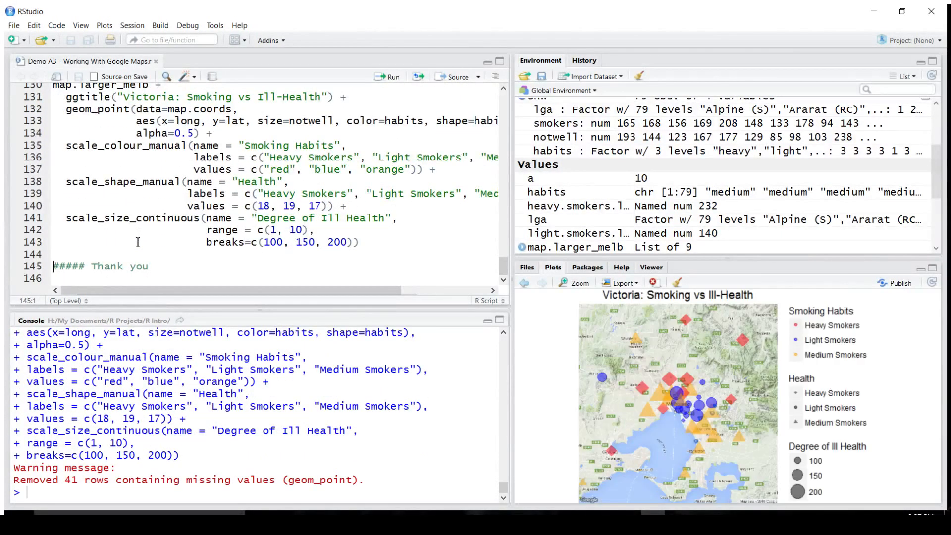